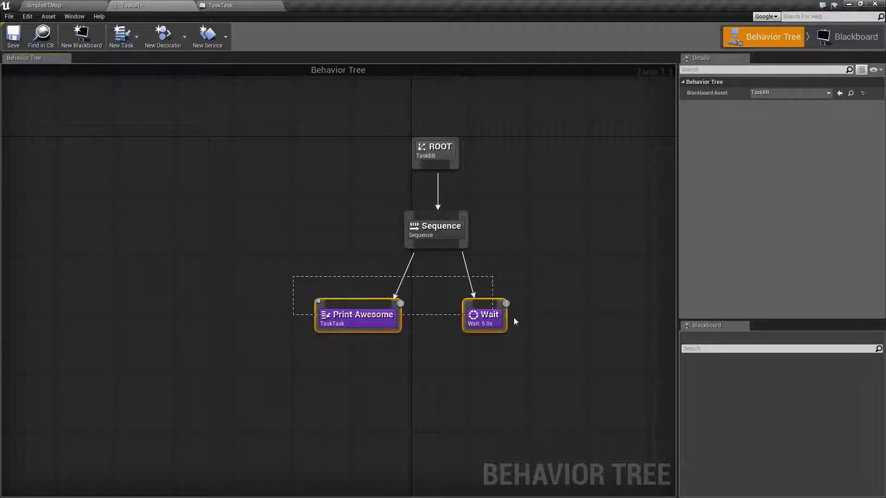
- Browse the behavior tree's available task types from the node list without adding anything
click(483, 314)
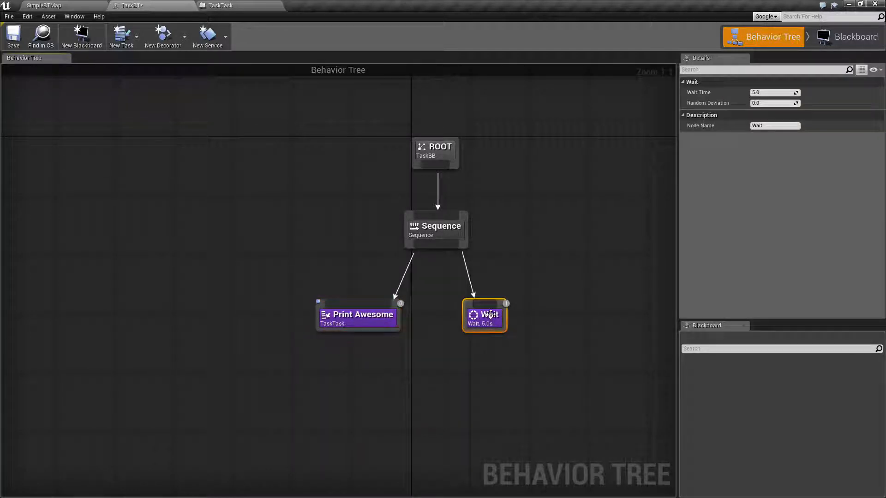
mouse_move(406, 357)
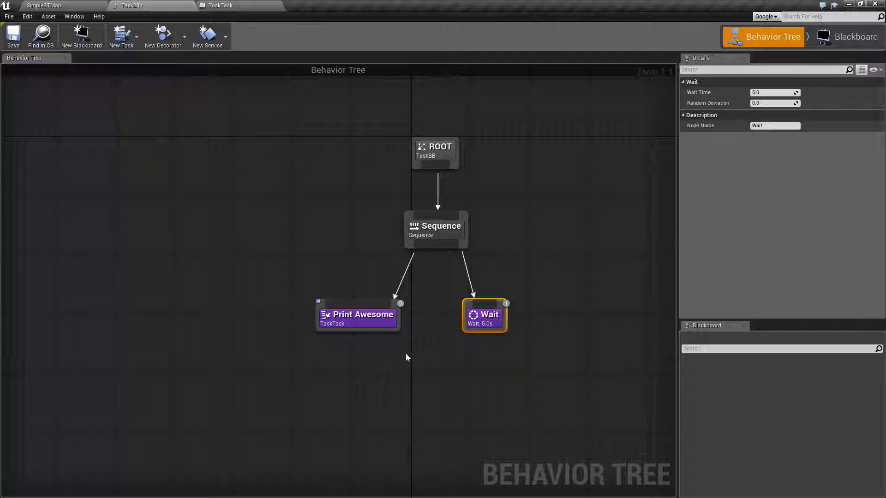
mouse_move(316, 303)
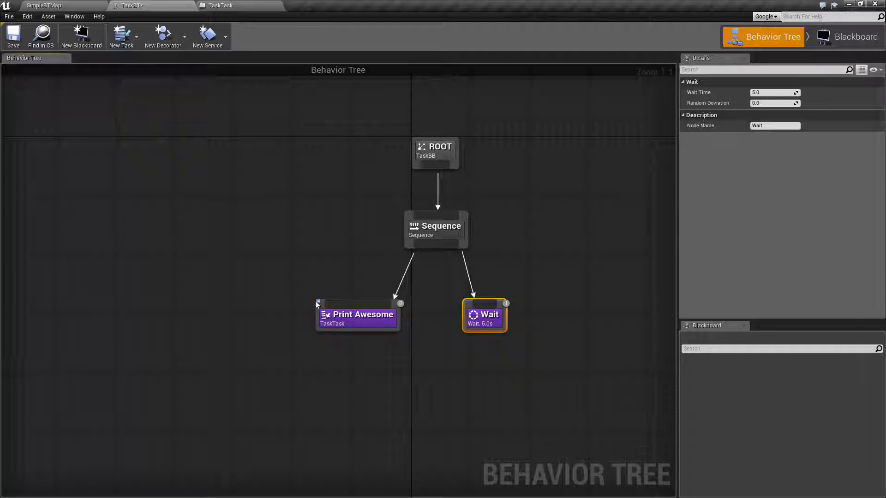
mouse_move(307, 294)
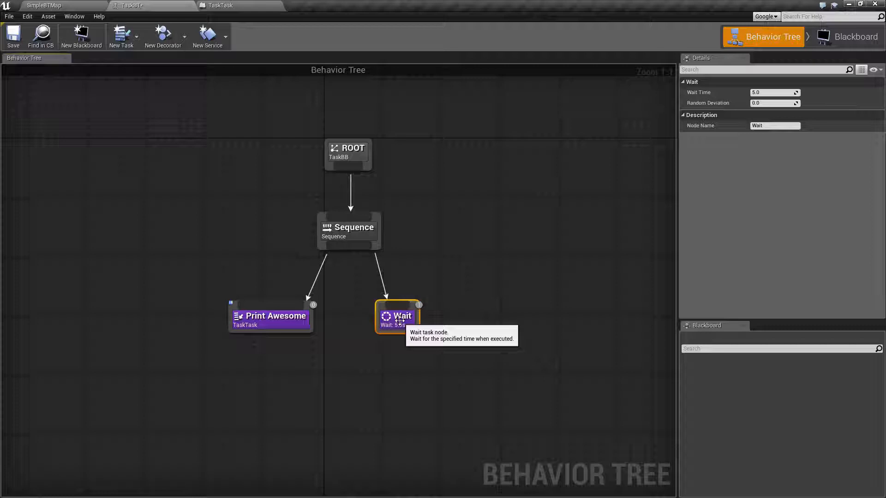
mouse_move(777, 92)
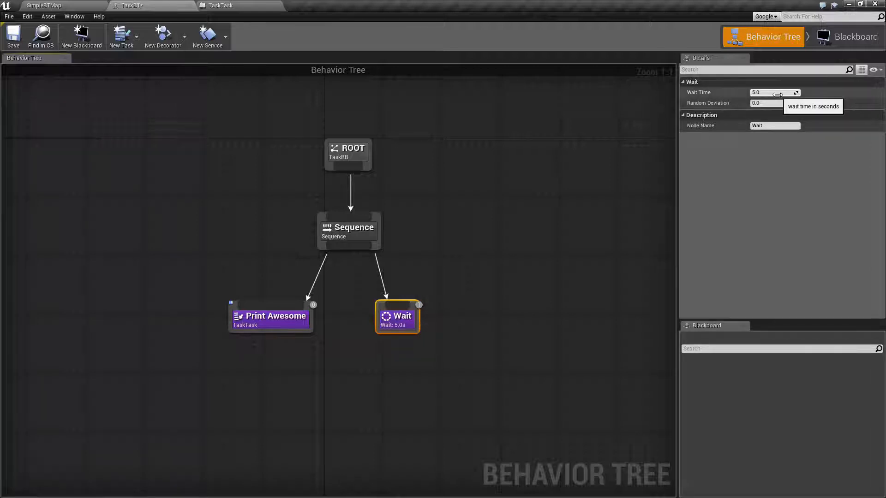
right_click(523, 319)
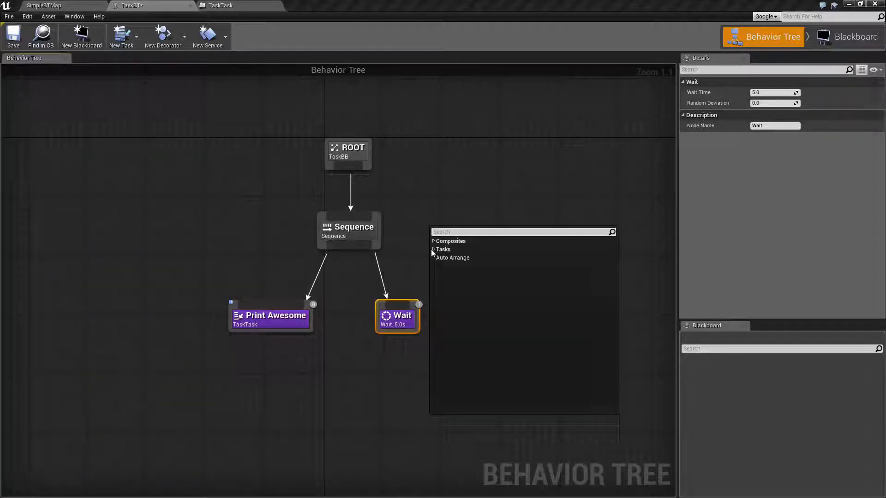
click(443, 249)
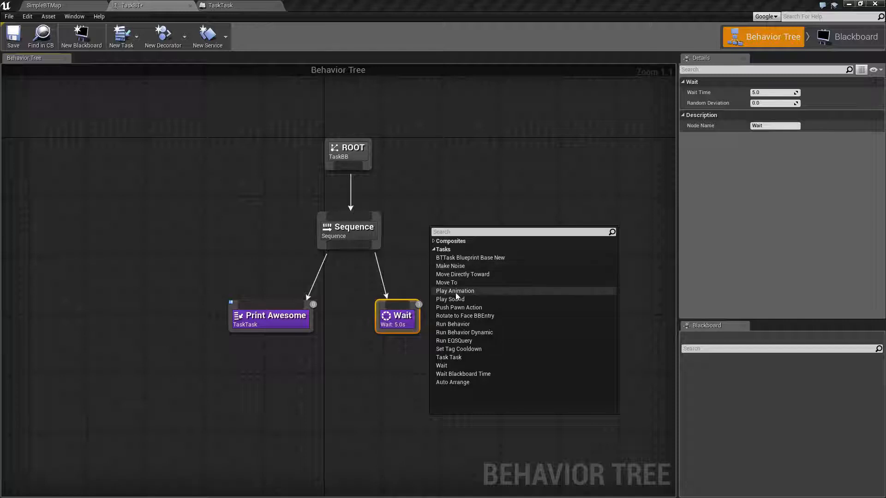
click(449, 299)
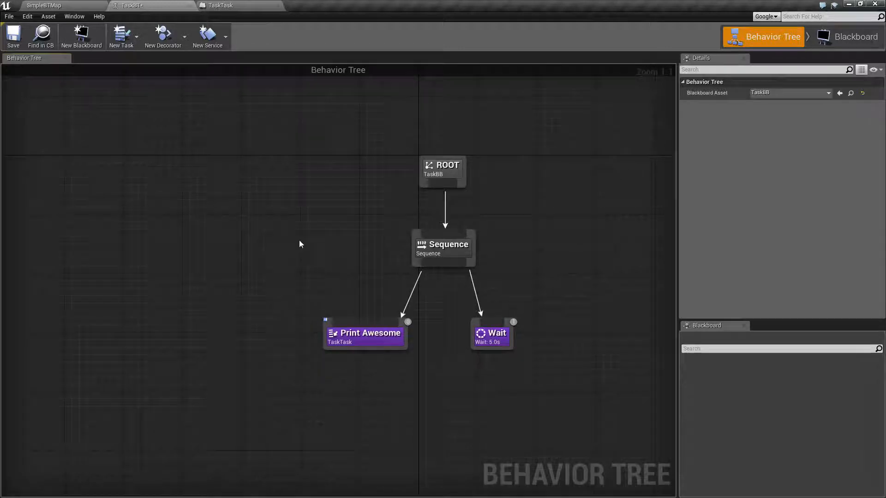
right_click(299, 243)
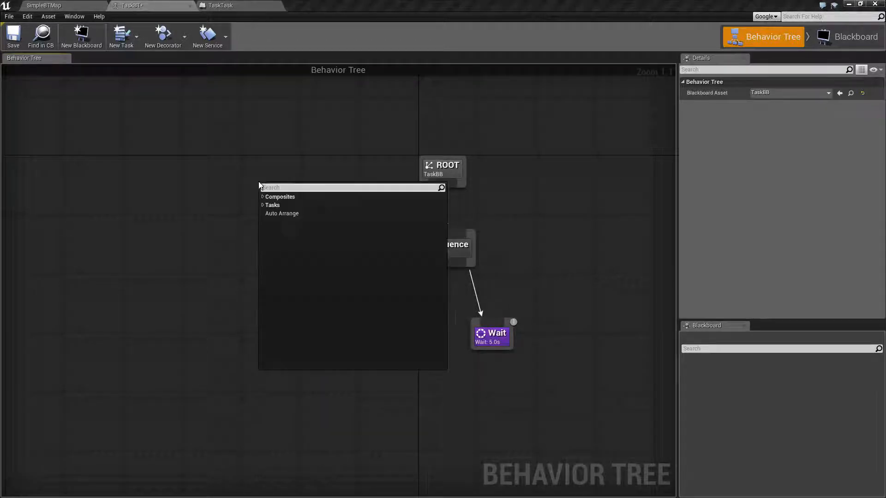
click(272, 205)
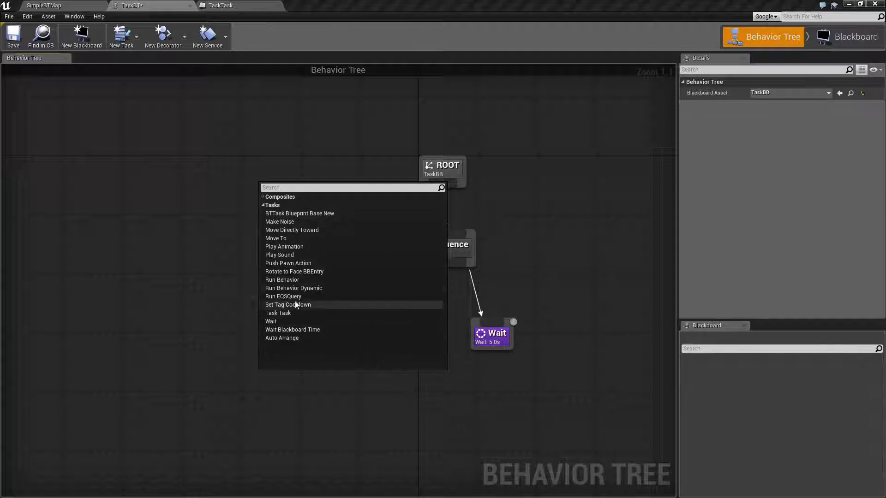
mouse_move(295, 221)
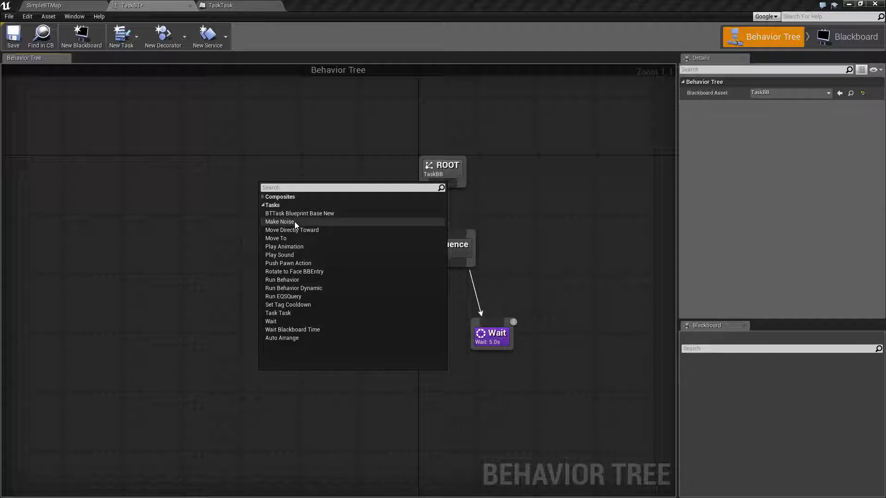
mouse_move(285, 317)
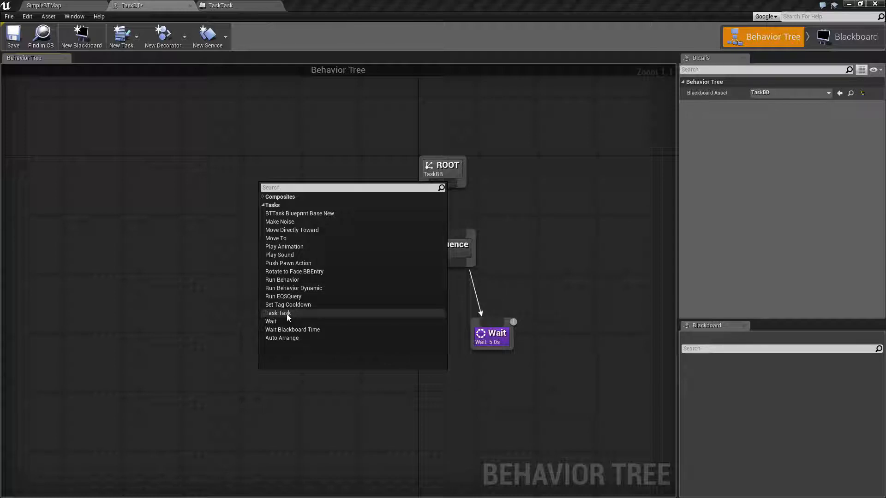
click(278, 313)
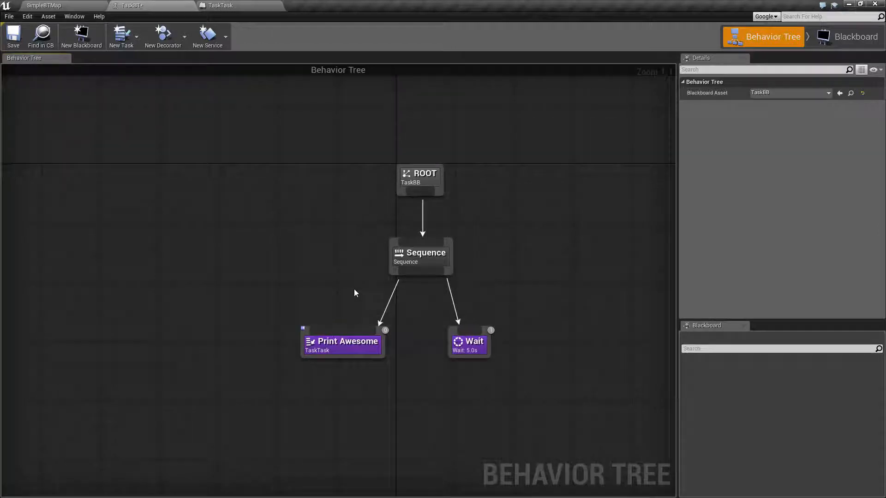
mouse_move(448, 334)
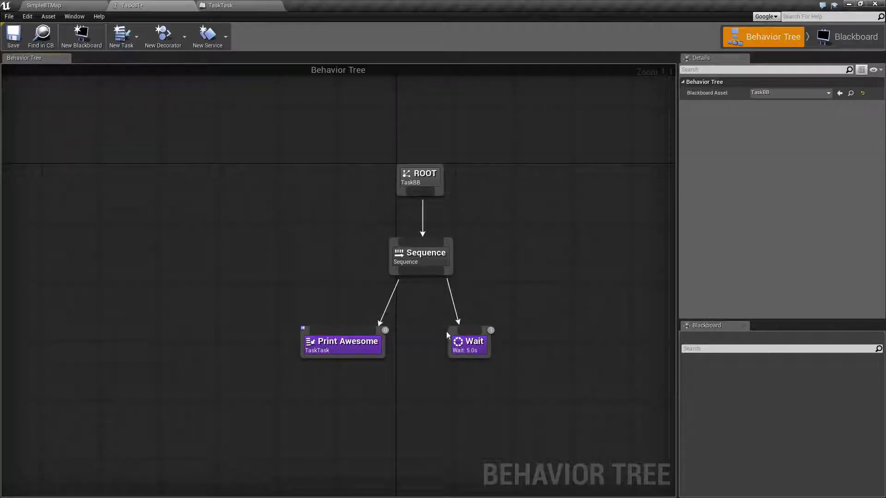
- Inspect the Wait and Print Awesome nodes' settings, then clear the selection
click(467, 341)
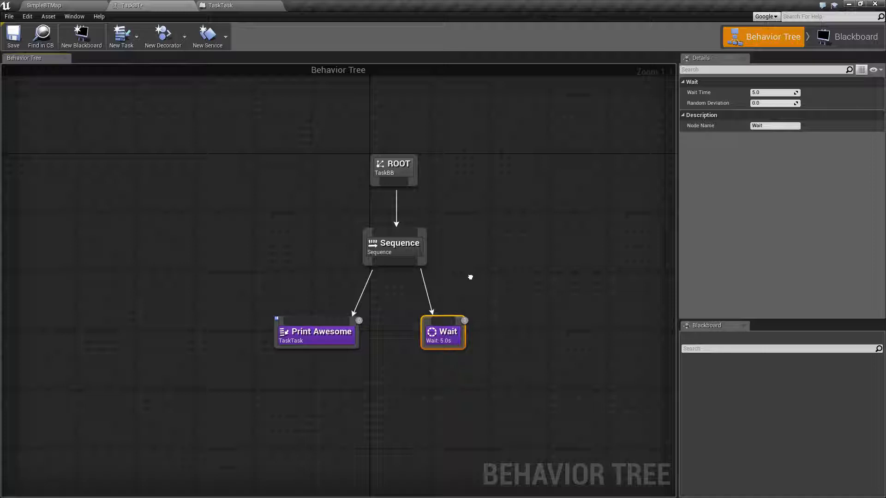
mouse_move(402, 349)
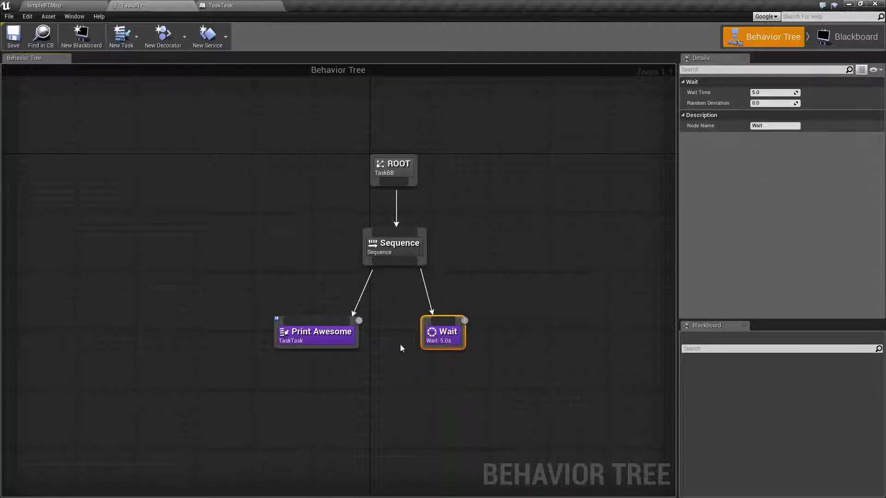
click(315, 332)
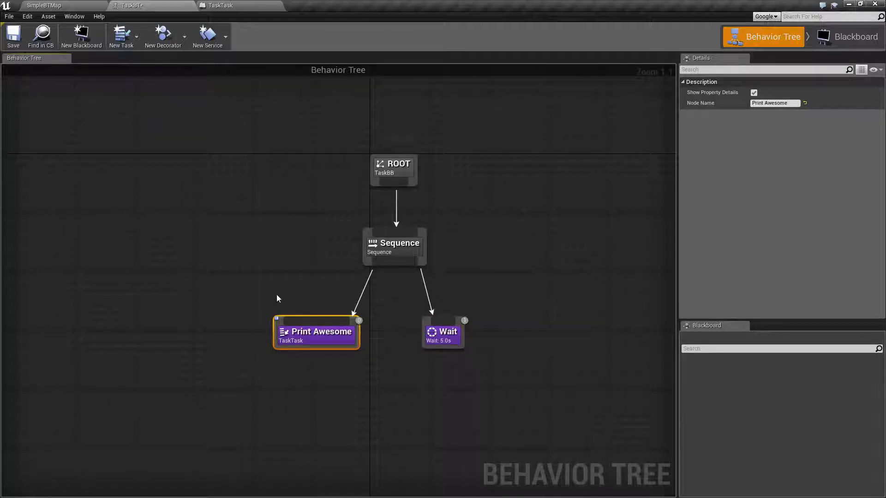
click(455, 371)
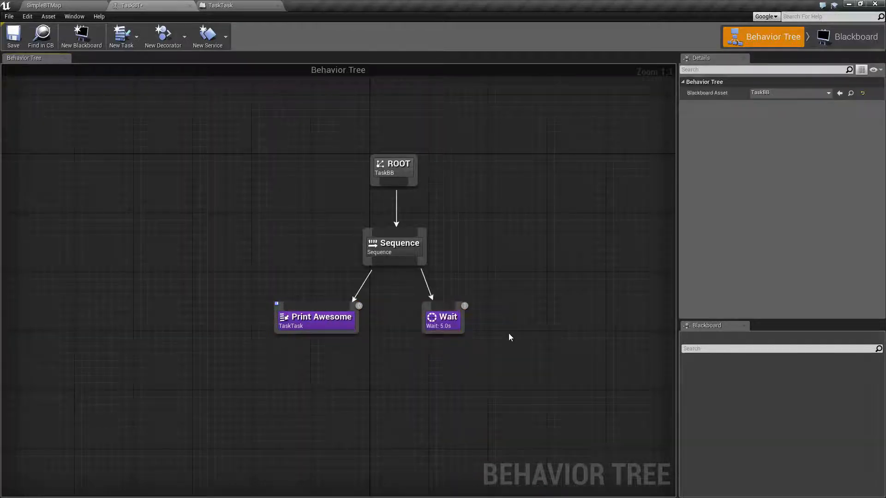
mouse_move(497, 289)
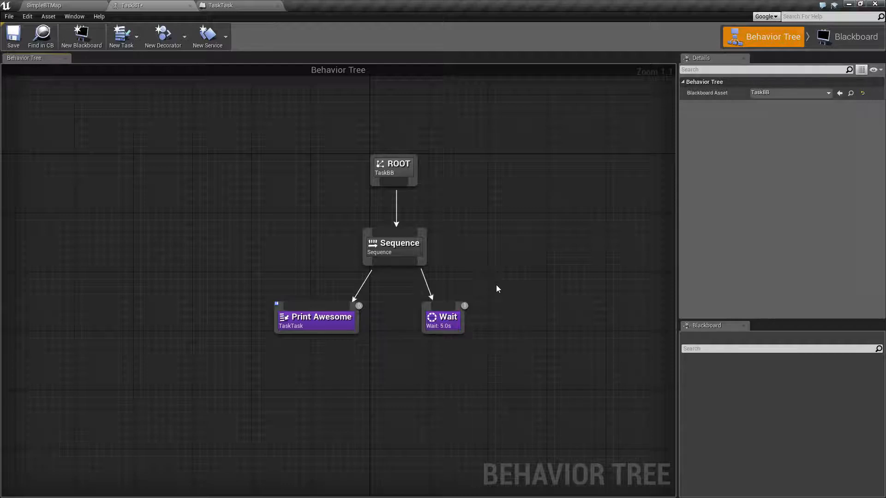
mouse_move(476, 279)
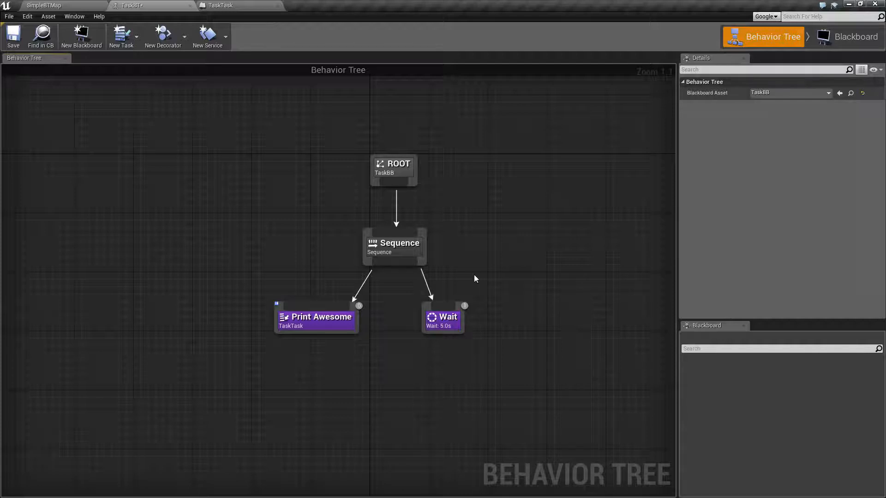
mouse_move(329, 317)
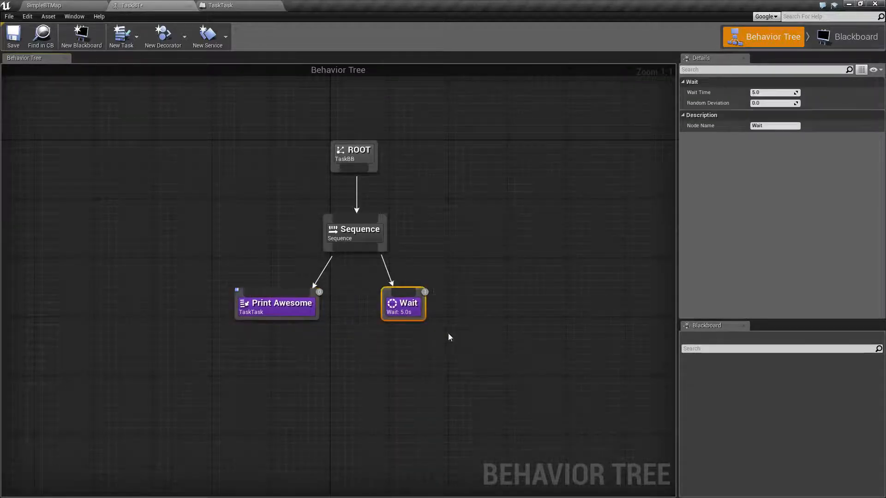
click(198, 268)
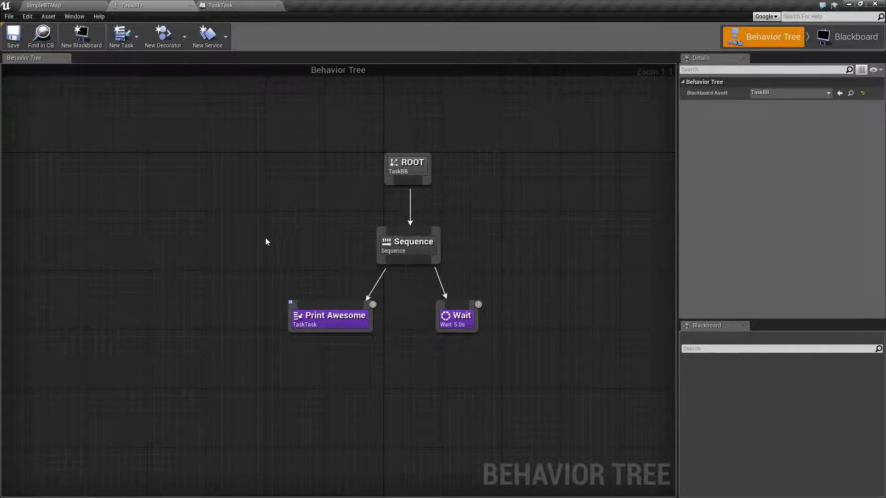
mouse_move(121, 36)
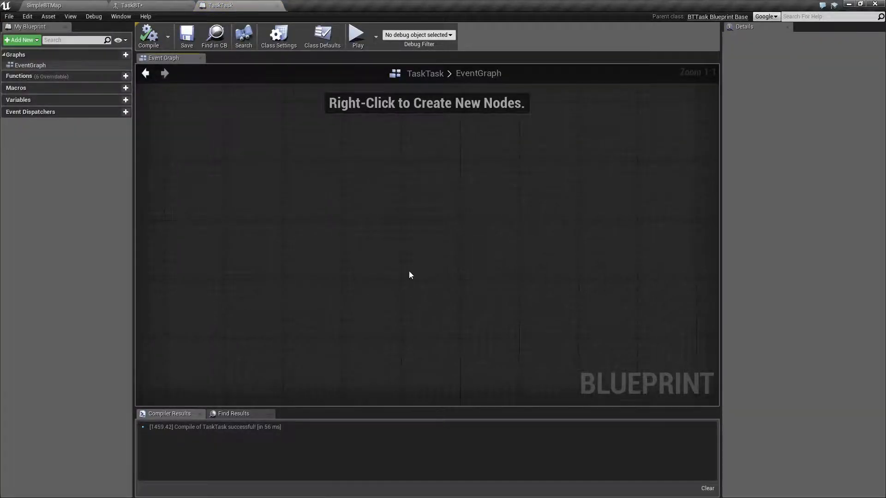
- List the overridable task events in the TaskTask blueprint
click(82, 76)
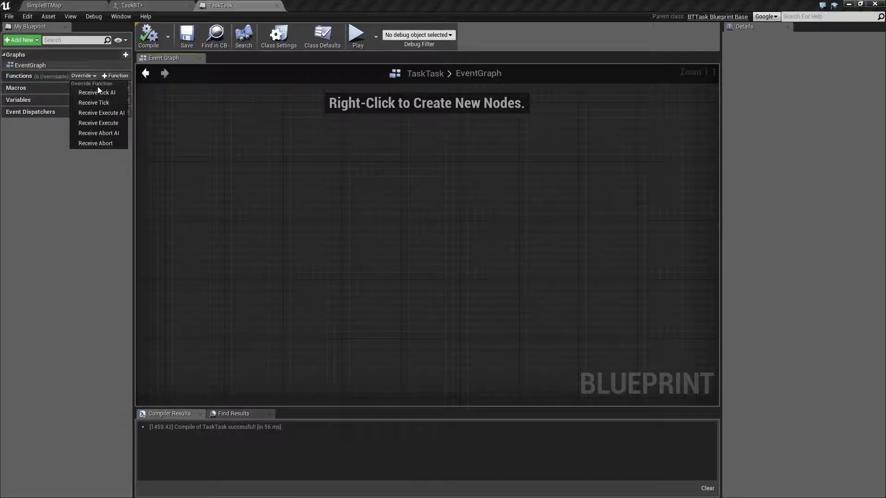
mouse_move(99, 123)
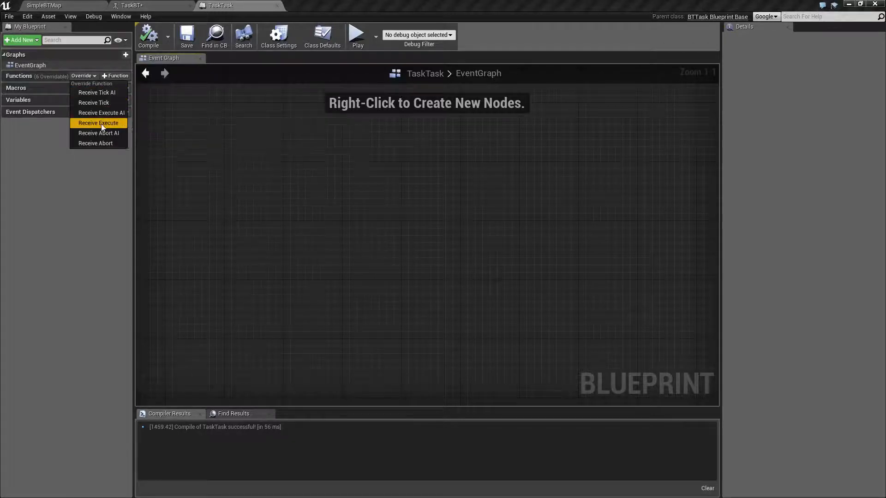
mouse_move(99, 133)
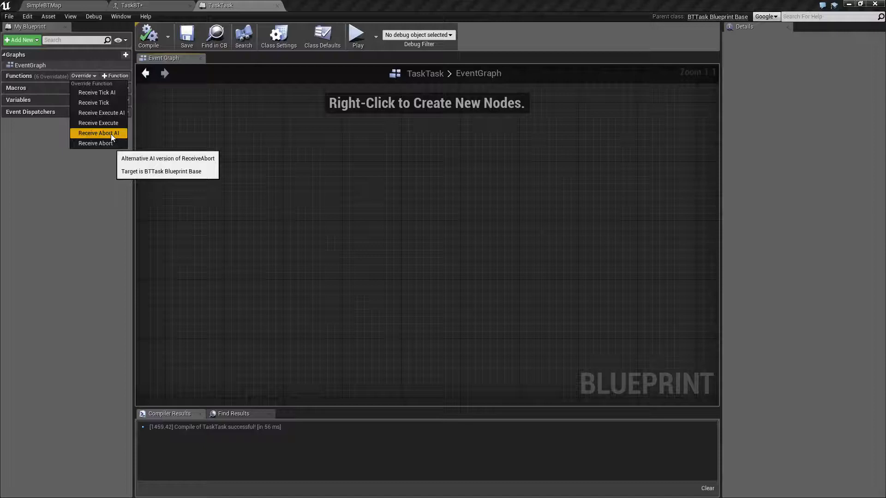
mouse_move(351, 223)
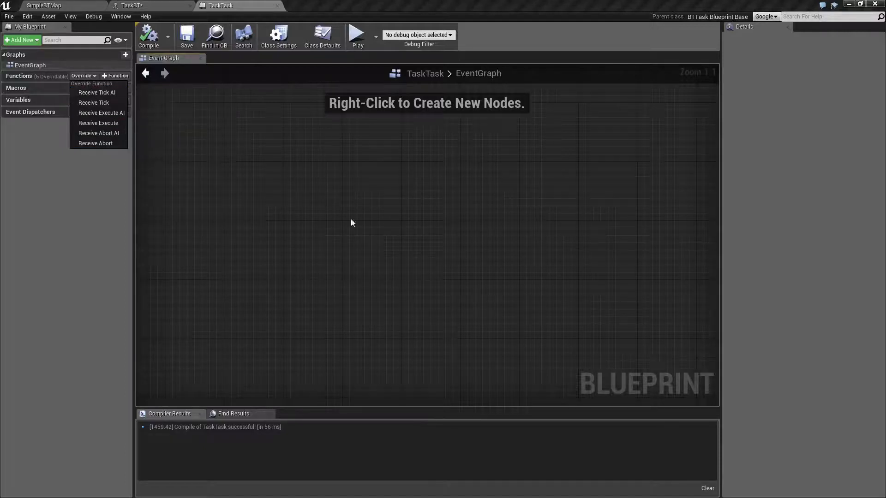
mouse_move(94, 102)
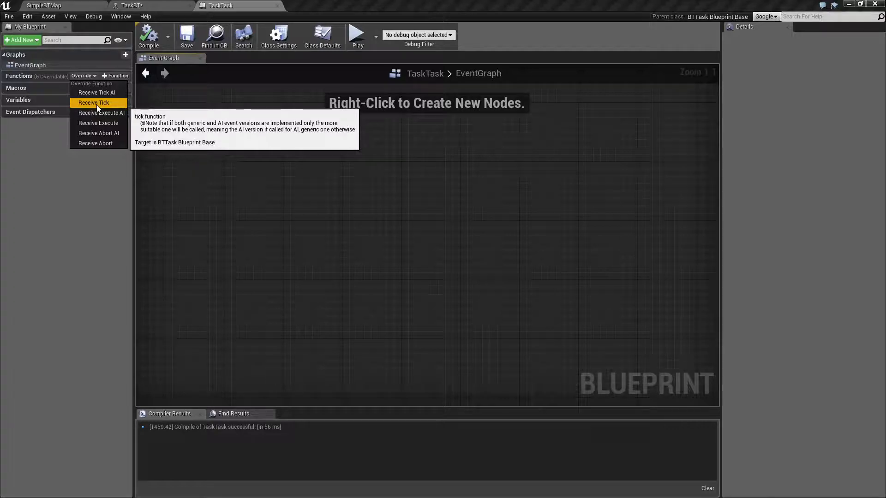
mouse_move(98, 122)
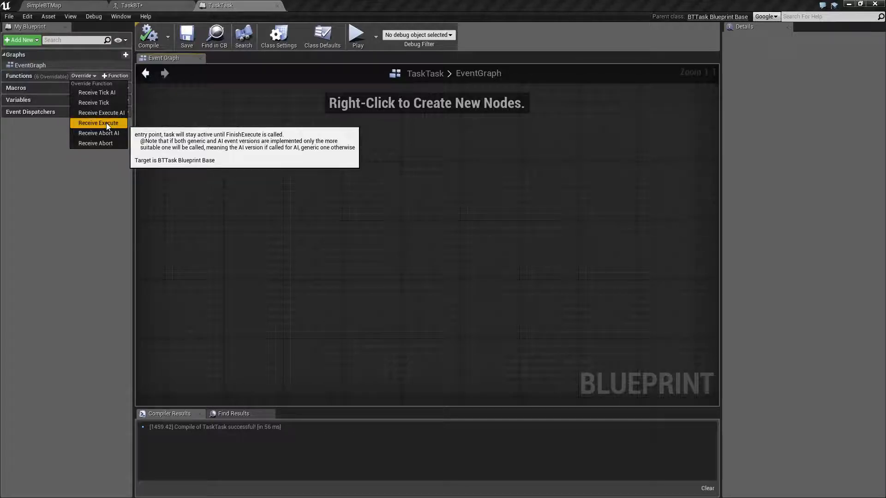
mouse_move(99, 133)
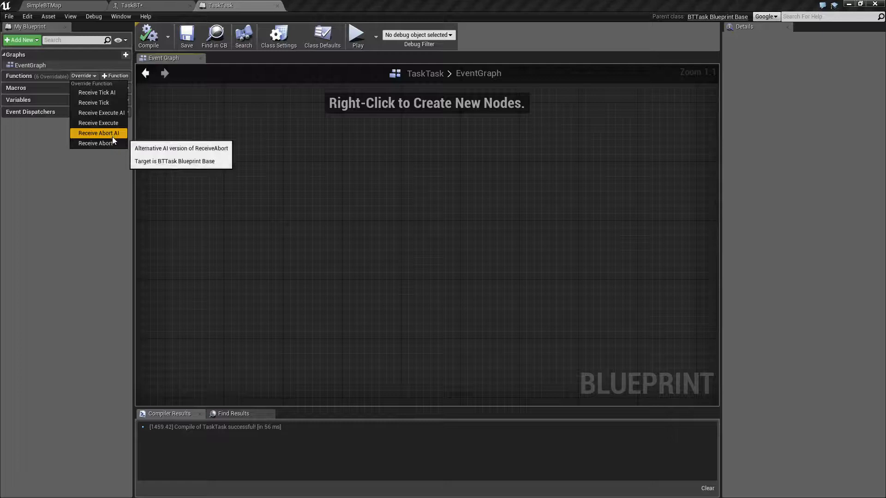
mouse_move(99, 143)
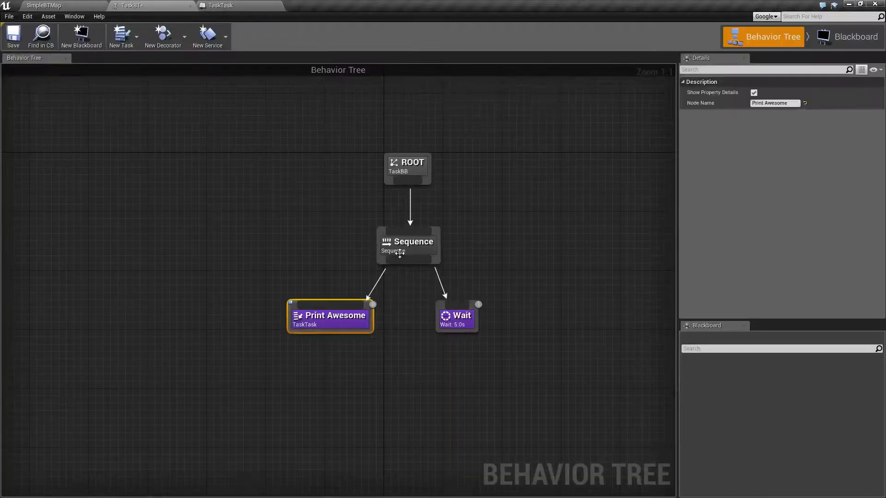
- Attach a Blackboard Based Condition decorator to Sequence with Observer aborts set to Self
right_click(408, 244)
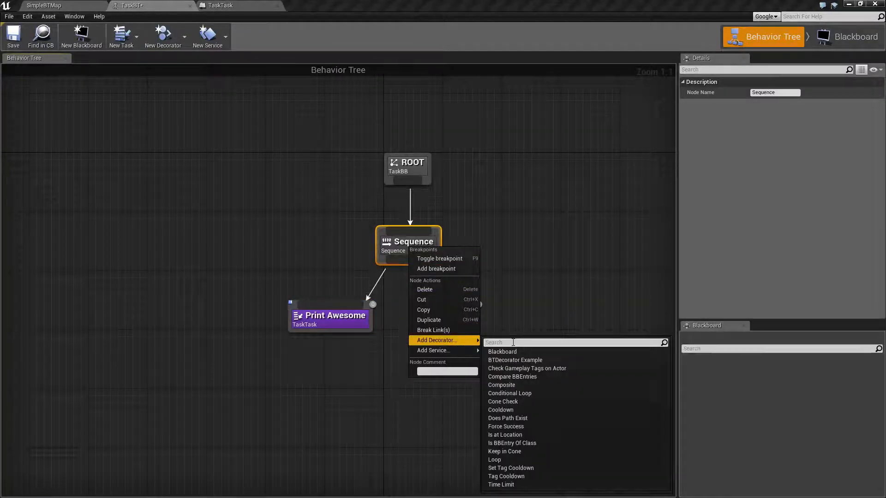
click(502, 352)
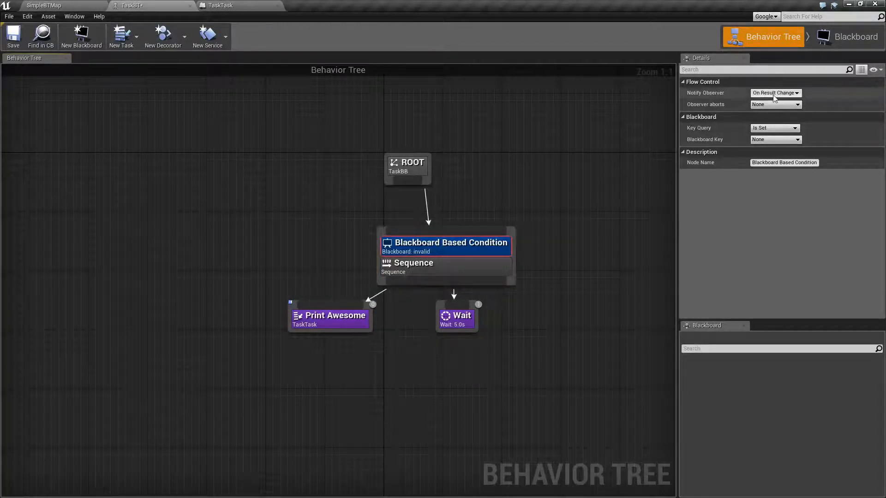
click(774, 104)
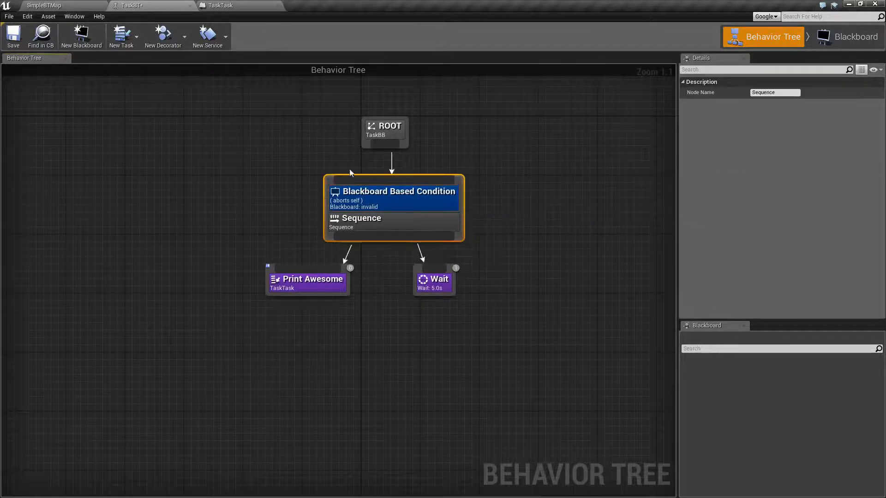
click(307, 279)
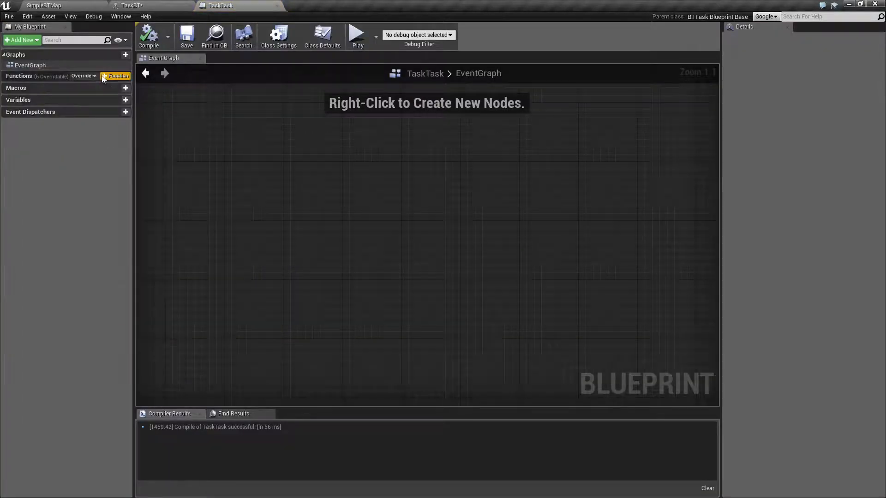
- Override Receive Execute to print 'This is our awesome task' and compile TaskTask
click(83, 76)
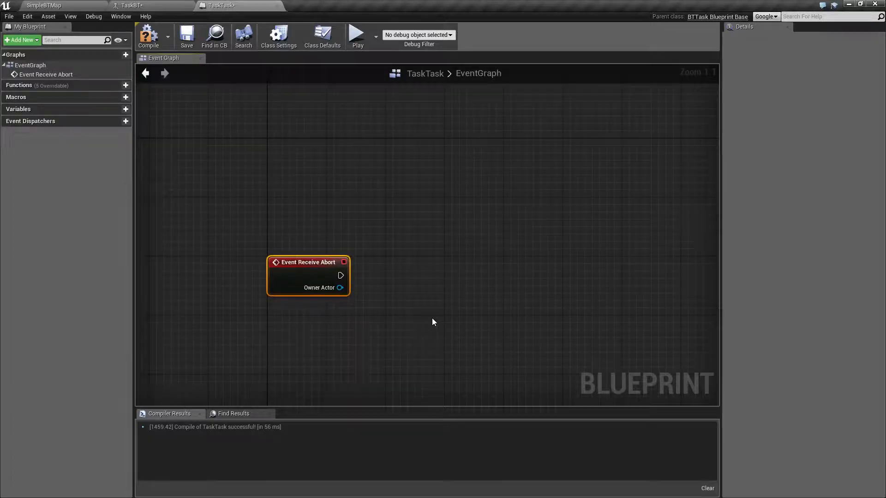
click(265, 160)
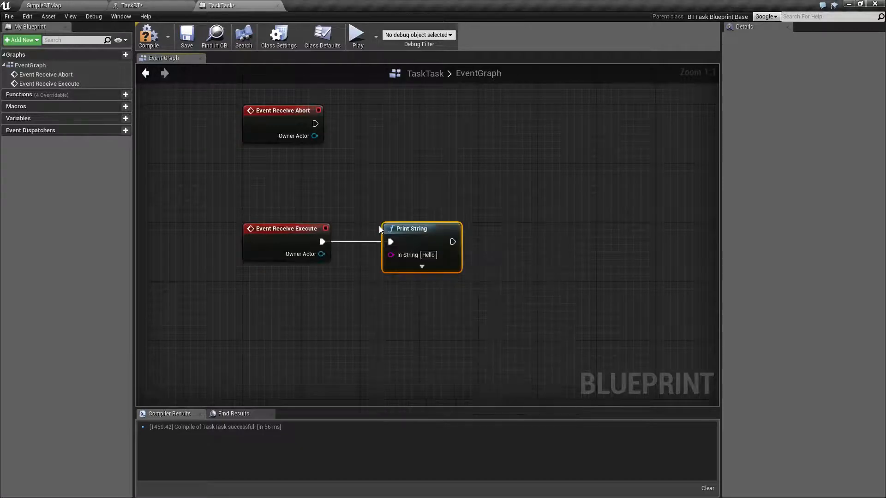
mouse_move(407, 254)
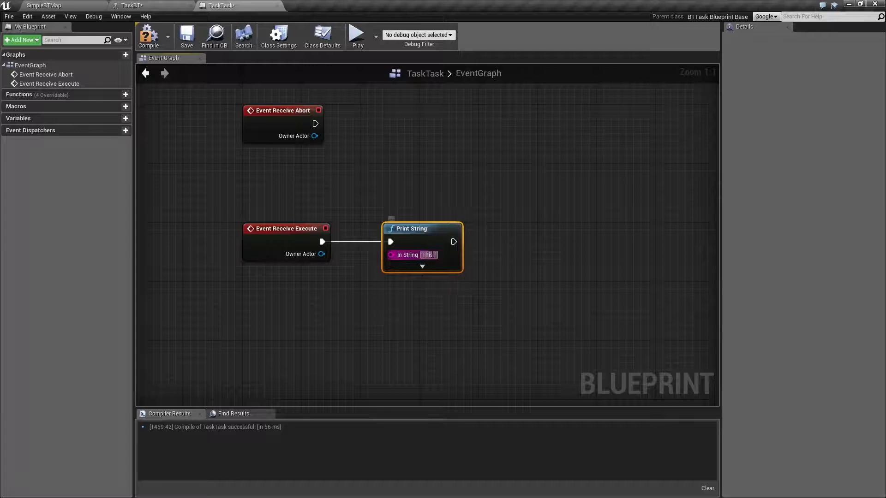
text(This is our awesome task)
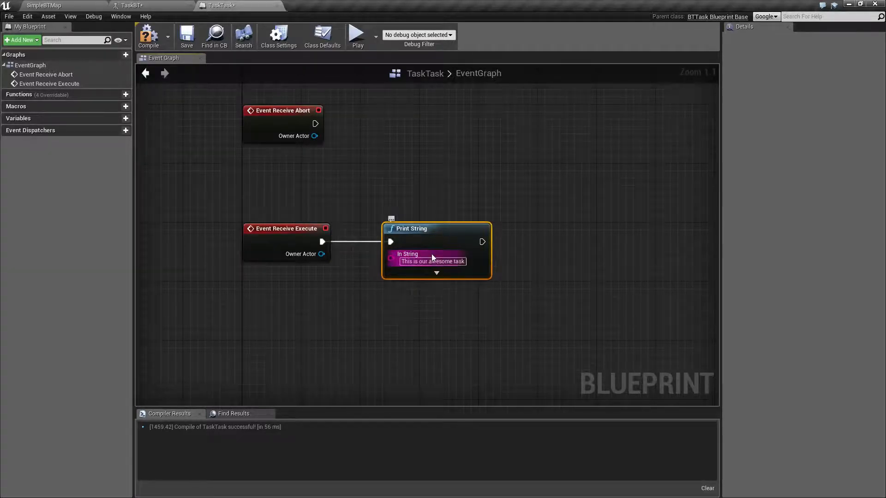
click(186, 35)
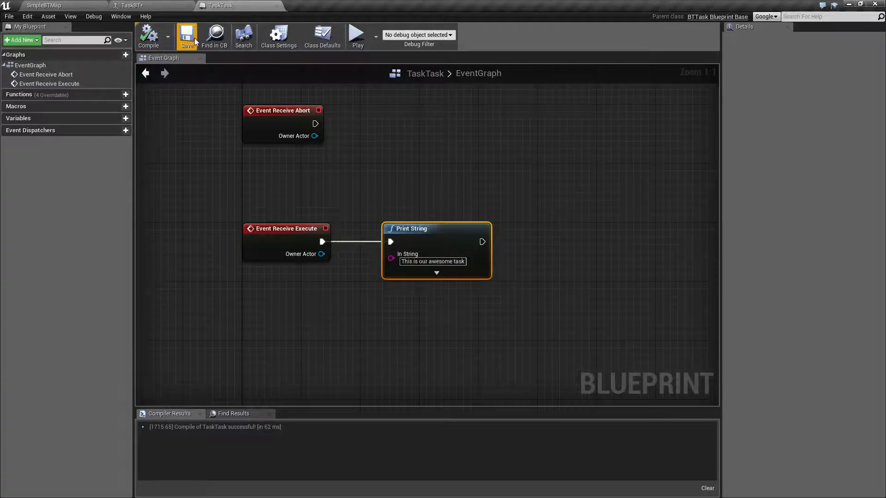
- Save TaskTask, play the level from SimpleBTMap while watching TaskBT simulate, then stop play
click(135, 5)
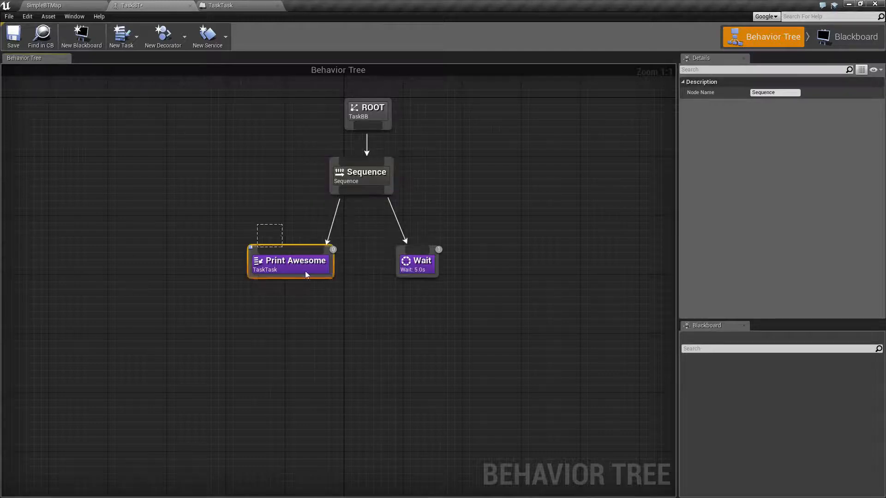
click(416, 261)
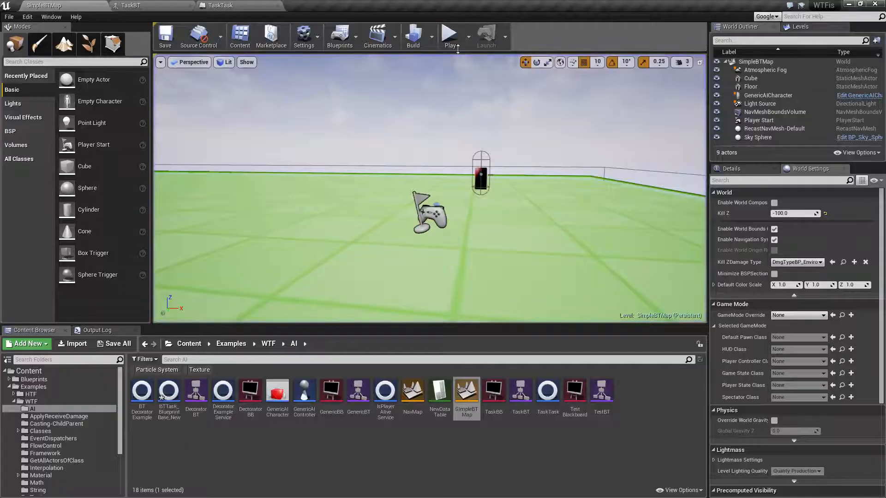
click(449, 34)
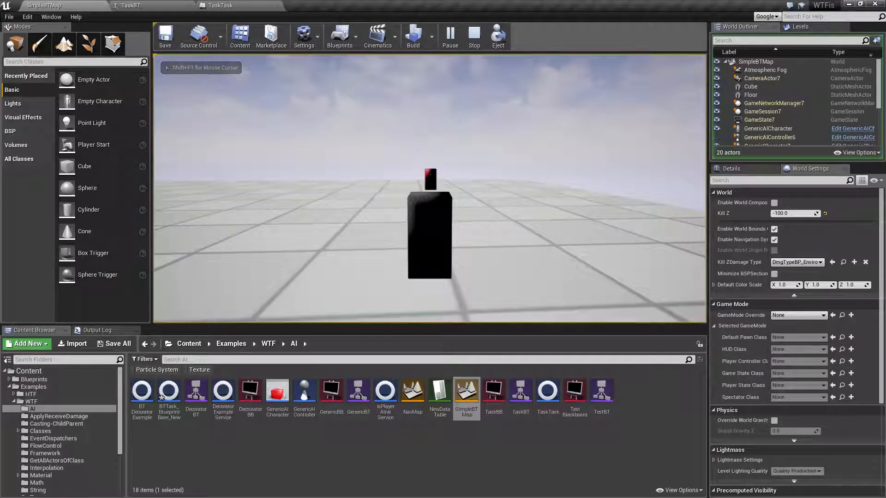
click(133, 5)
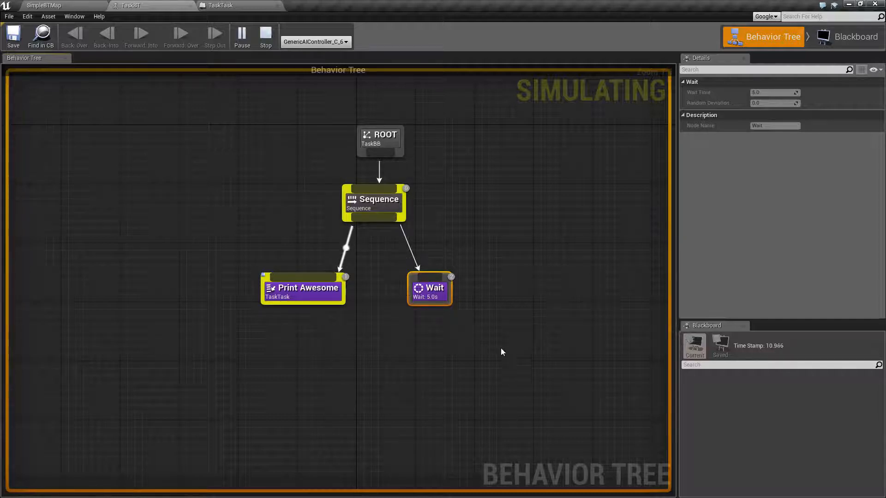
click(287, 265)
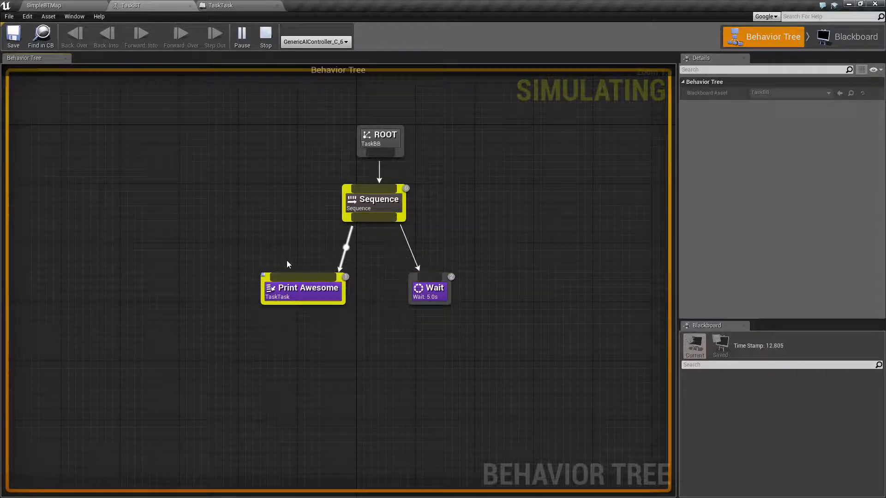
click(264, 36)
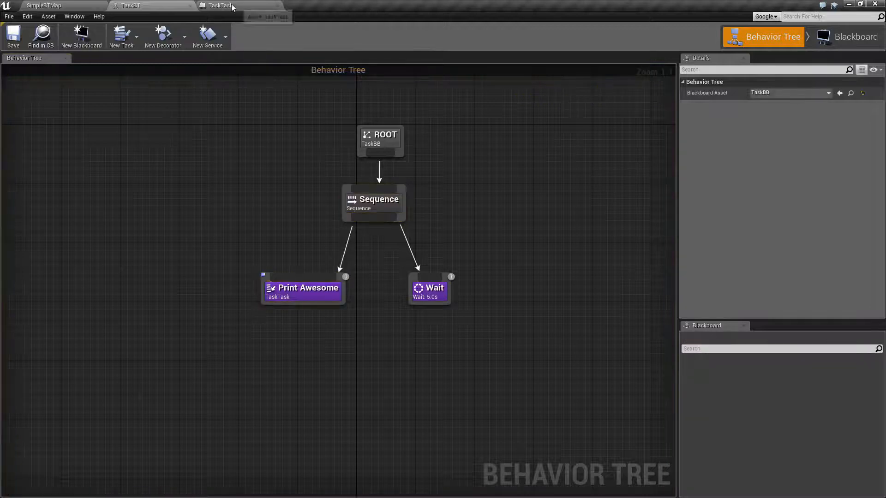
- Add a Finish Execute node after Print String in TaskTask via the 'finish' search
click(218, 5)
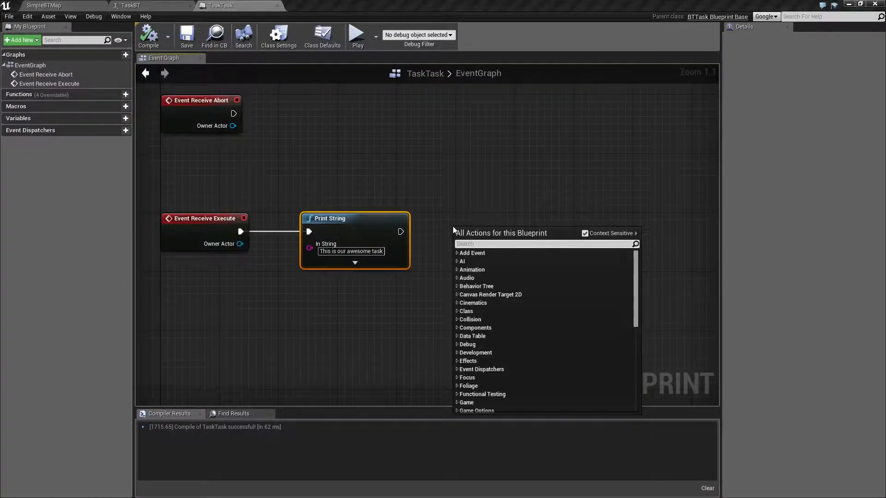
text(finish)
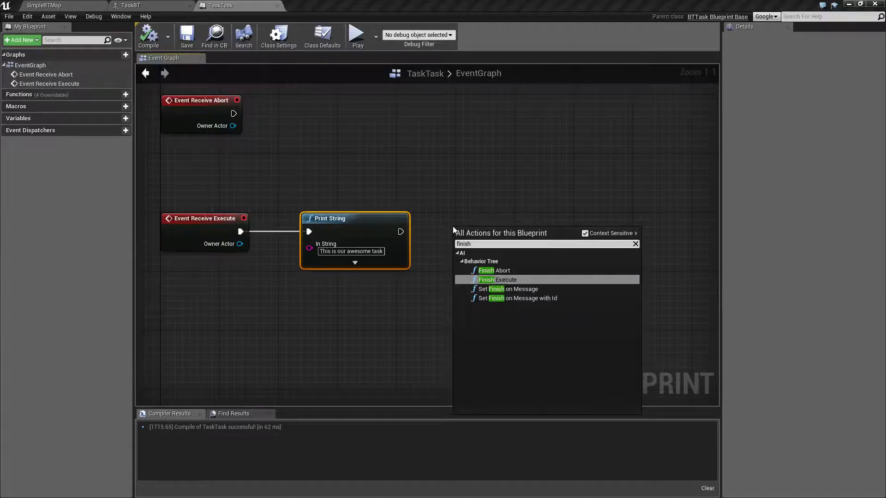
mouse_move(506, 280)
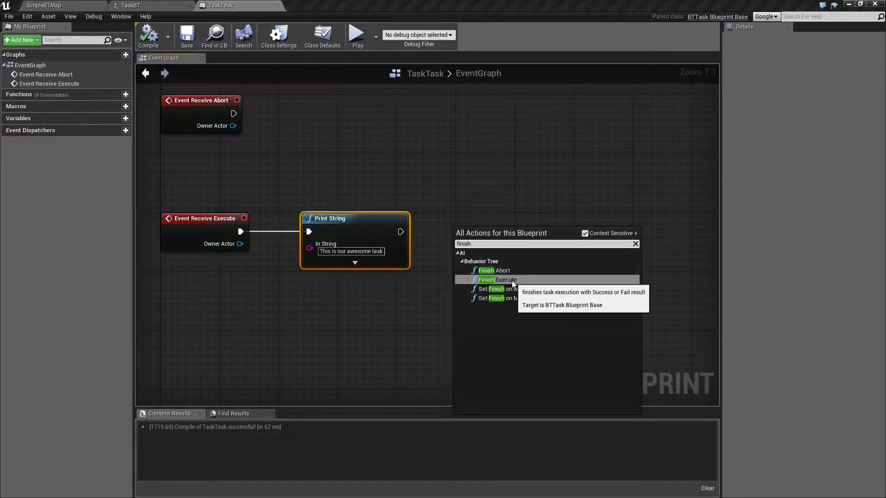
mouse_move(508, 289)
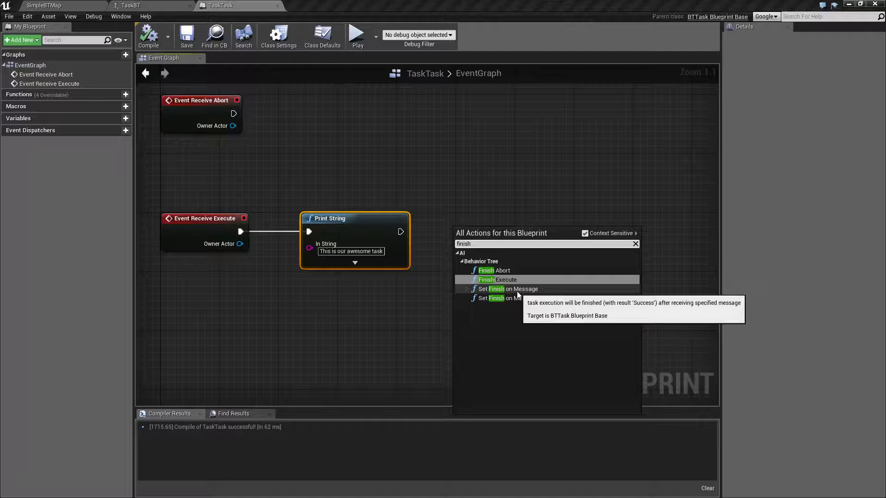
mouse_move(521, 298)
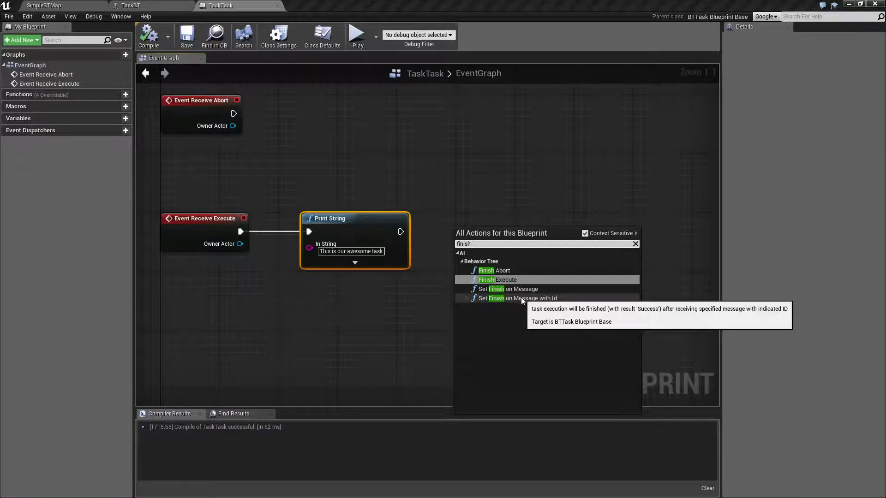
mouse_move(521, 289)
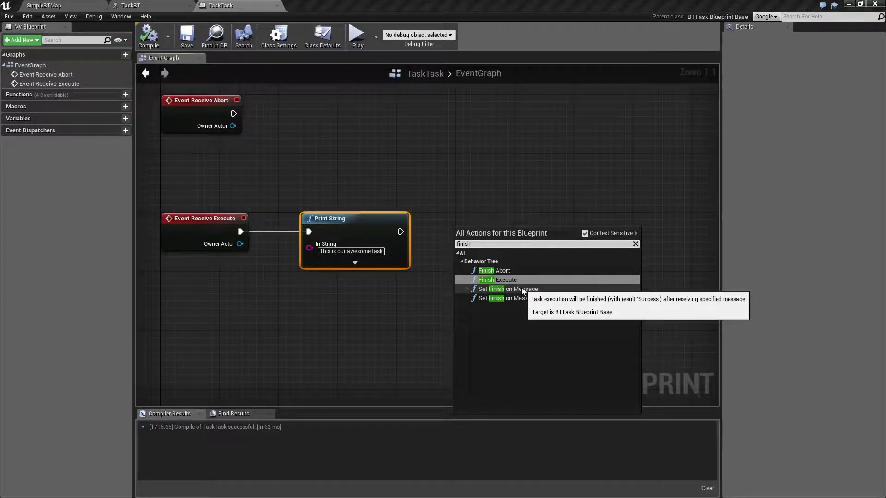
mouse_move(512, 289)
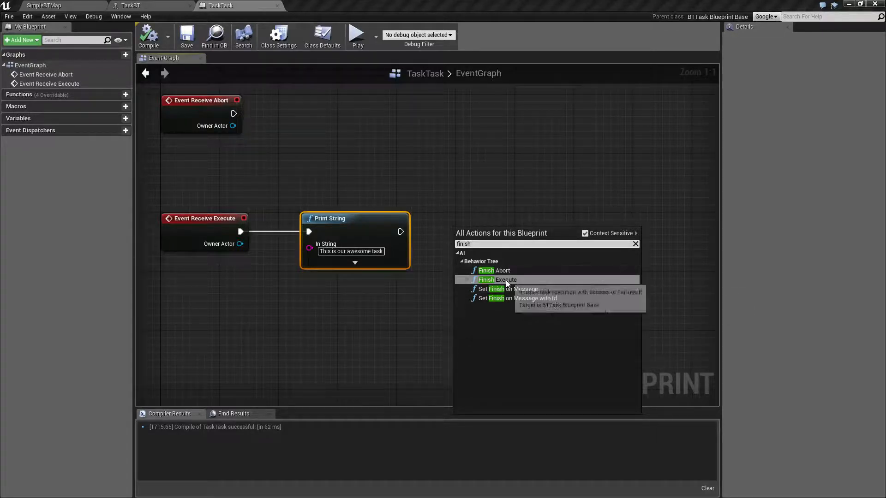
click(498, 280)
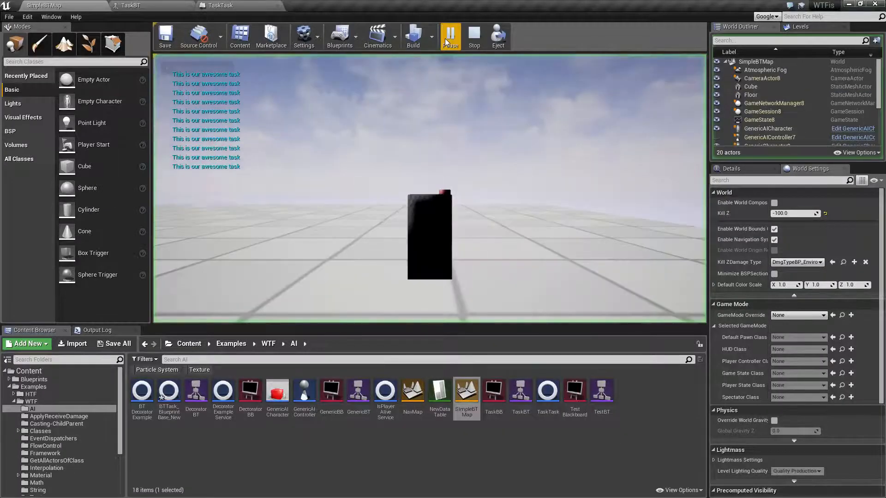
- Watch the running TaskBT tree and select the Print Awesome task node
click(449, 35)
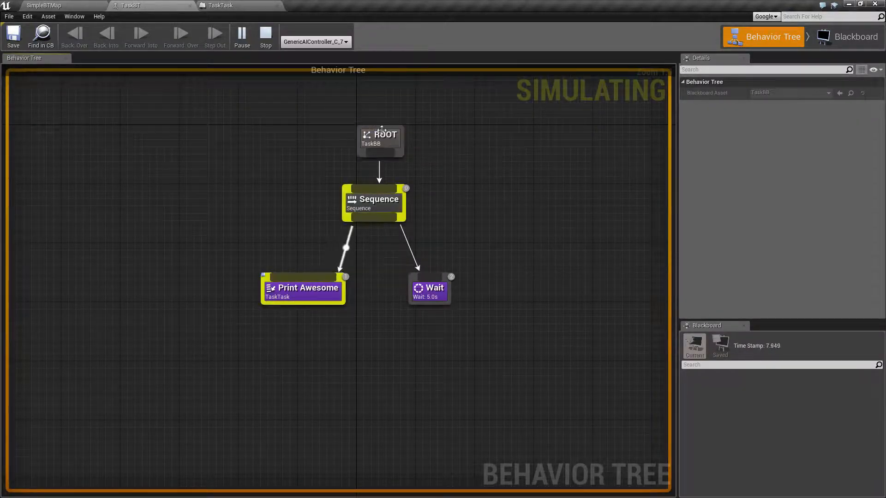
mouse_move(344, 253)
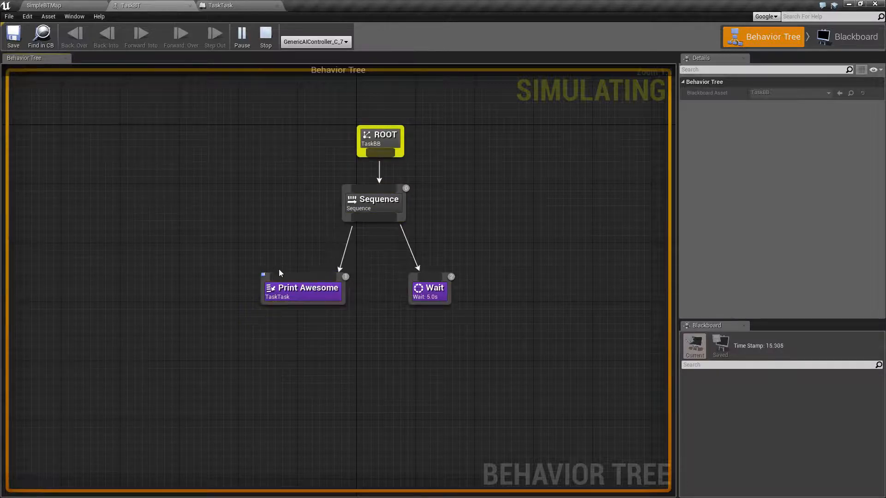
click(302, 288)
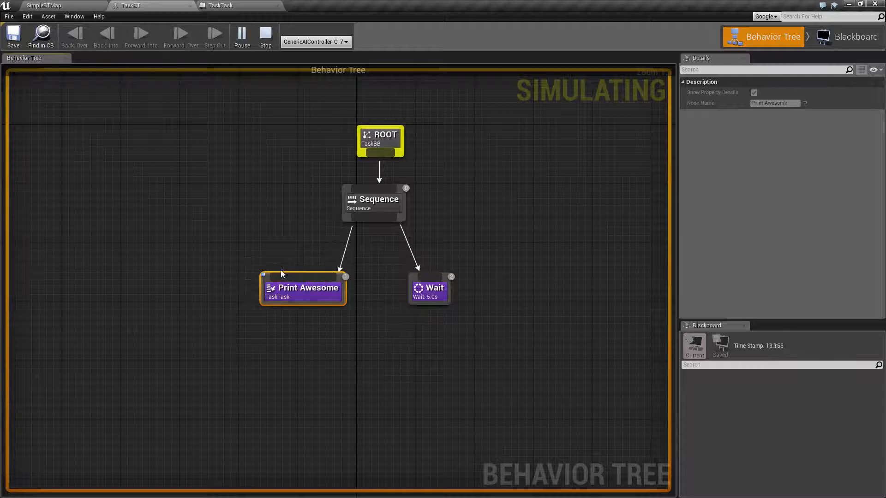
click(365, 256)
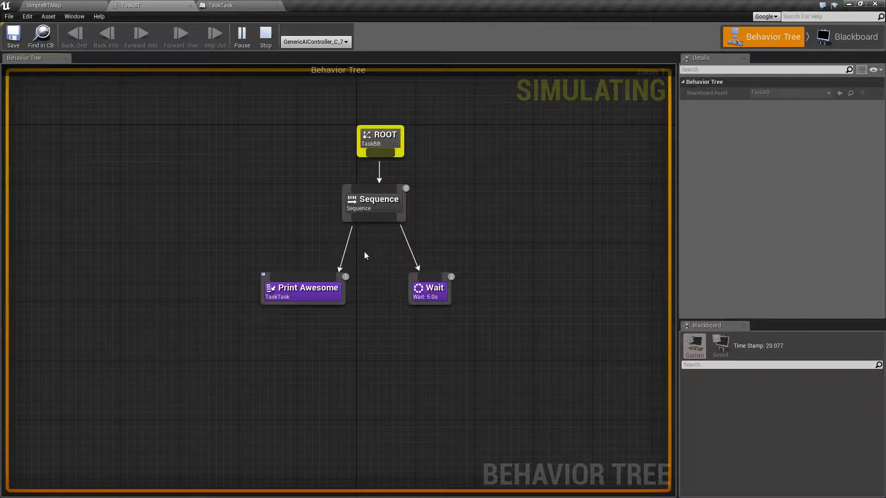
mouse_move(376, 143)
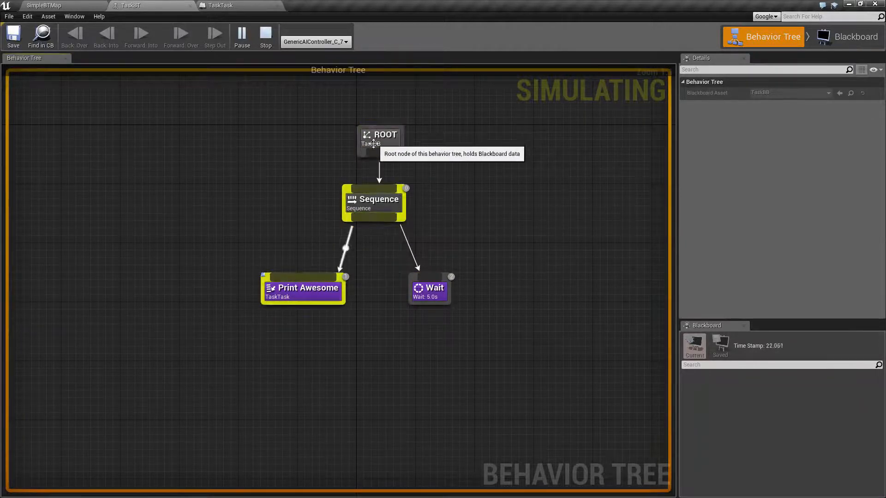
- Check Success on Finish Execute, play the level to watch the tree reach Wait, then stop
click(220, 6)
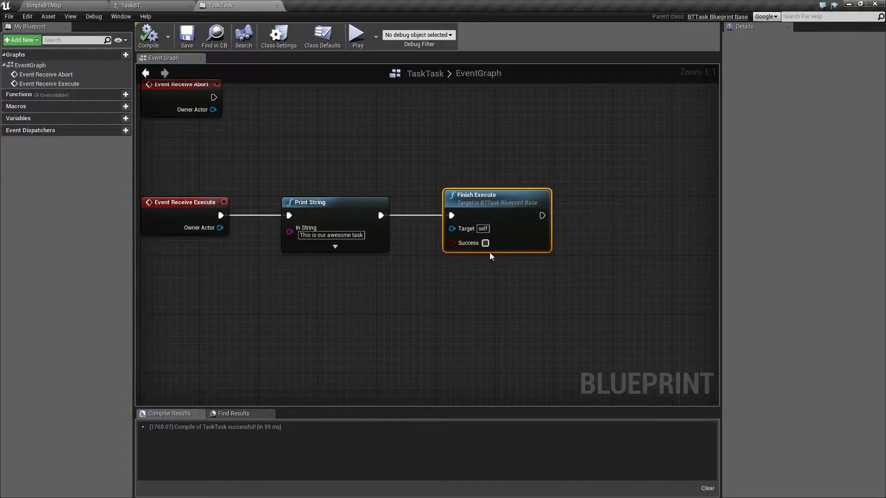
mouse_move(486, 242)
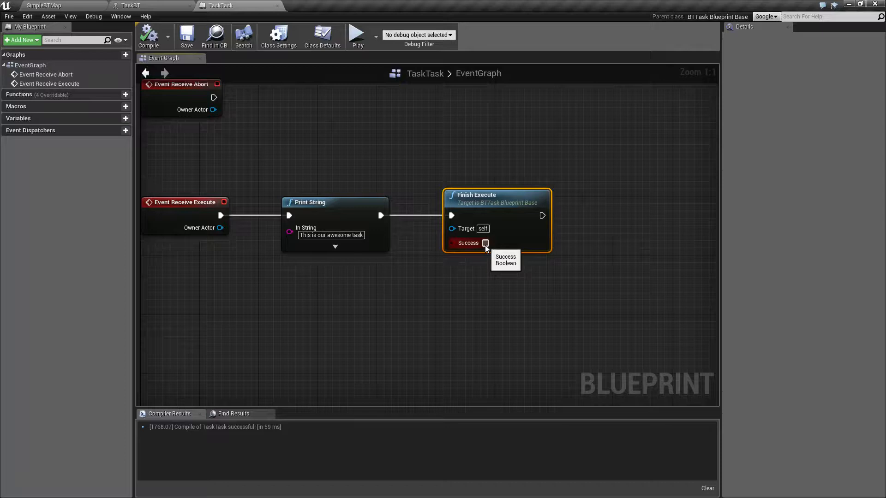
click(484, 243)
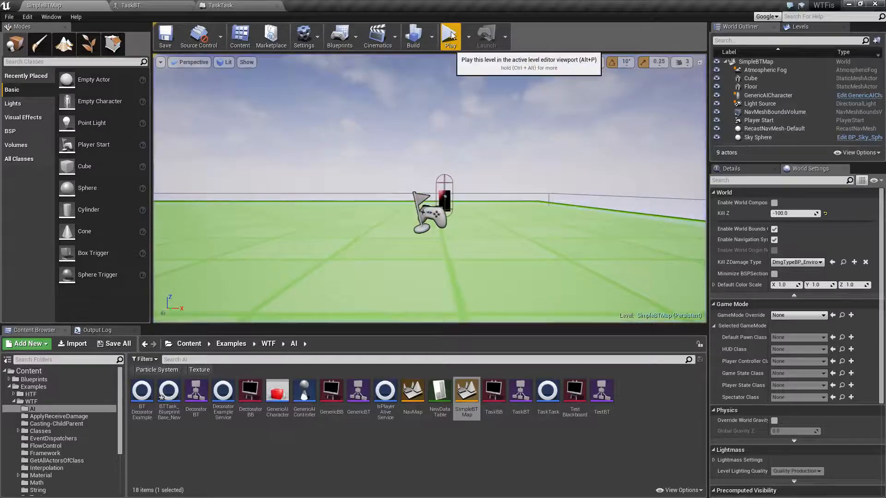
click(449, 35)
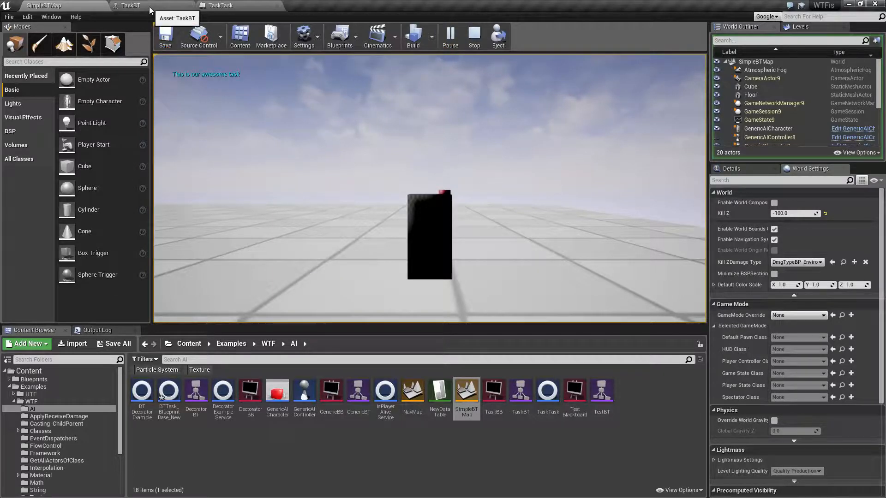
click(130, 5)
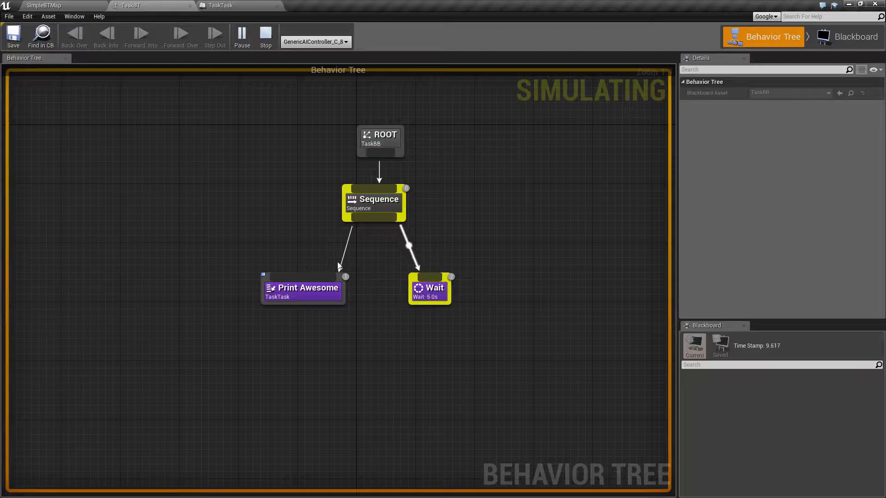
mouse_move(429, 290)
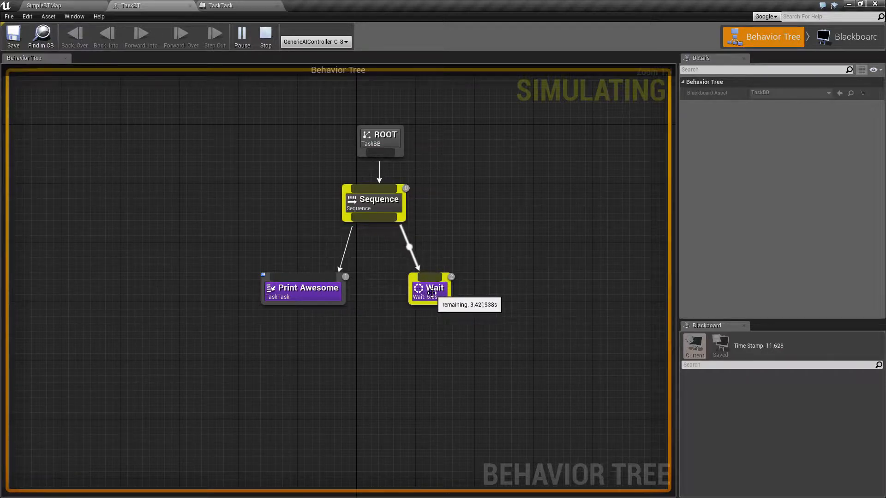
click(265, 36)
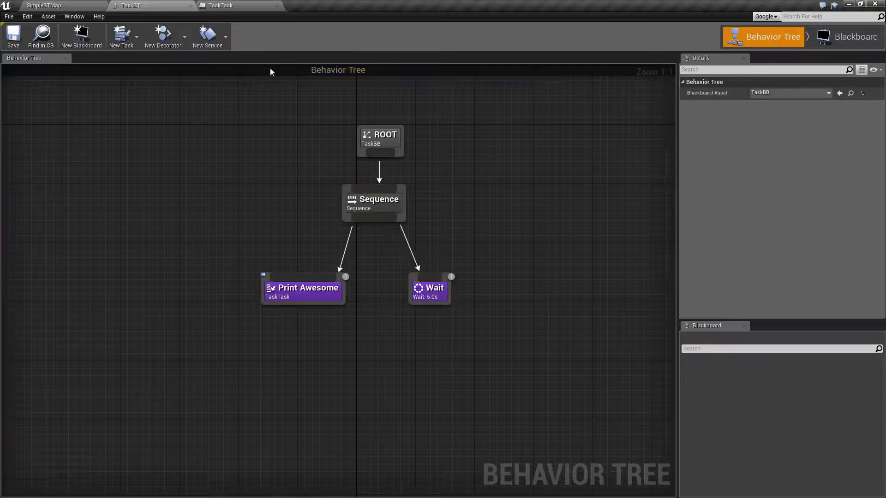
- Search the TaskTask action list for 'finish' and browse the AI category without adding nodes
click(221, 5)
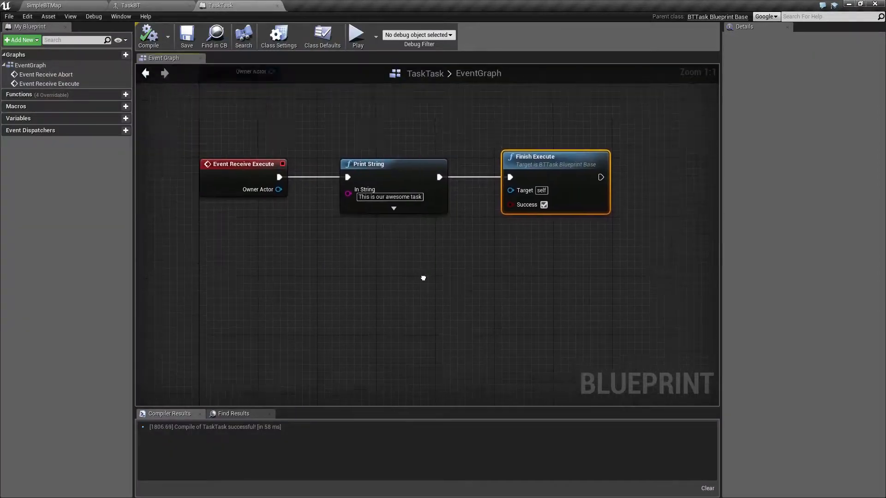
right_click(424, 276)
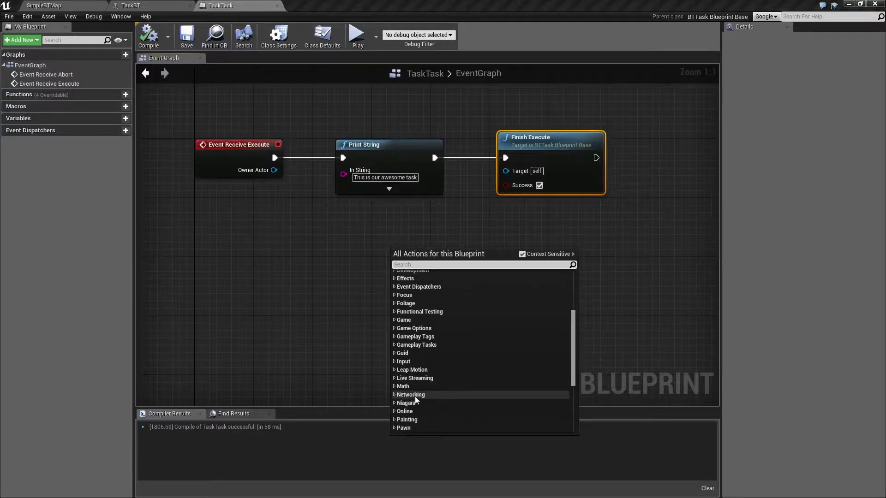
scroll(down, 3)
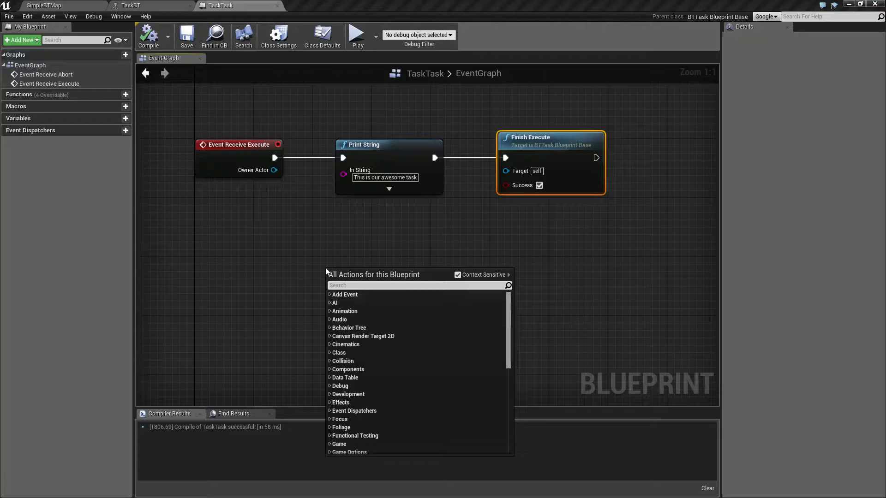
text(finish)
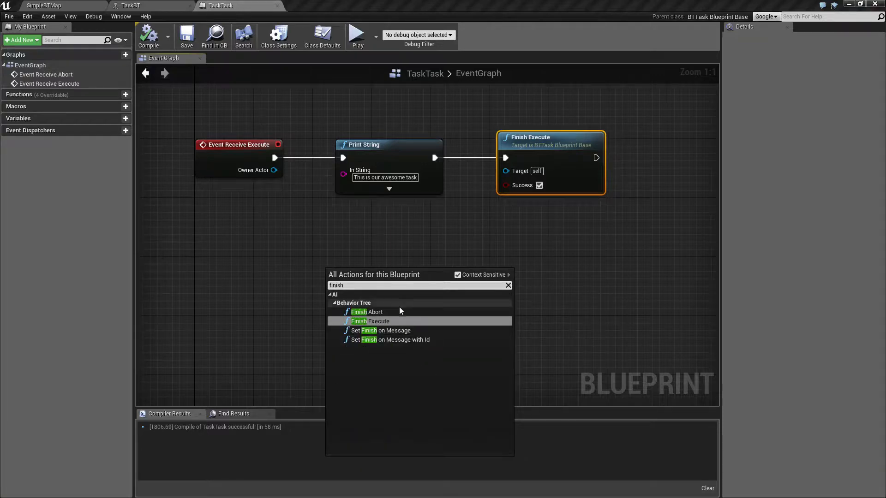
mouse_move(354, 312)
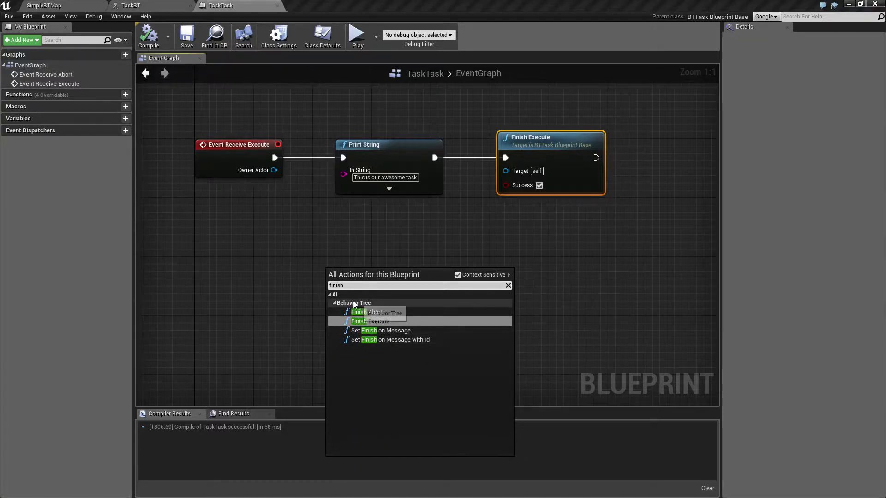
click(507, 286)
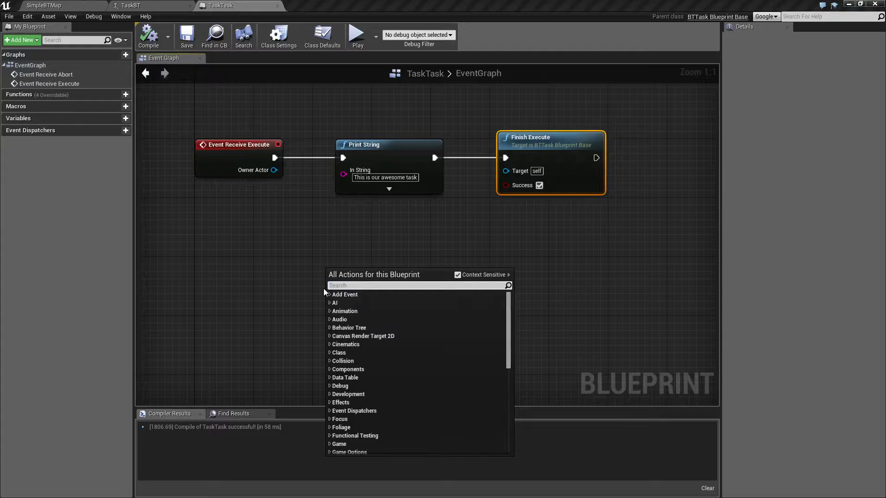
click(330, 303)
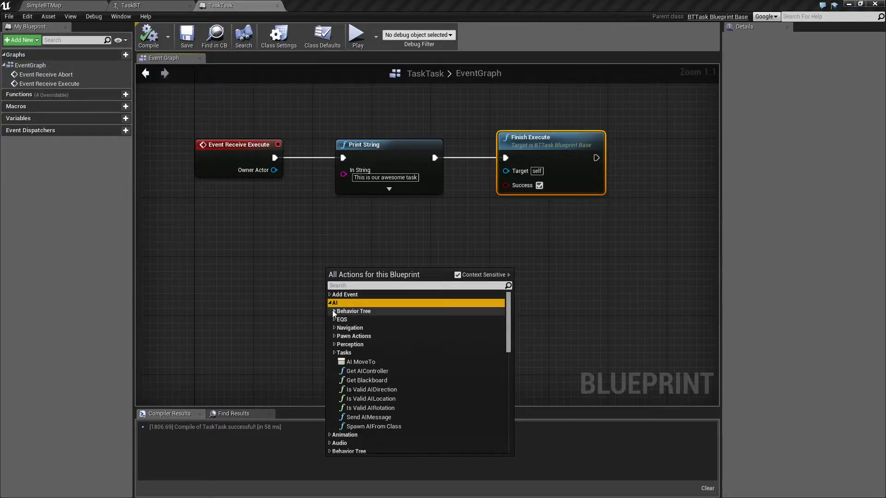
scroll(down, 3)
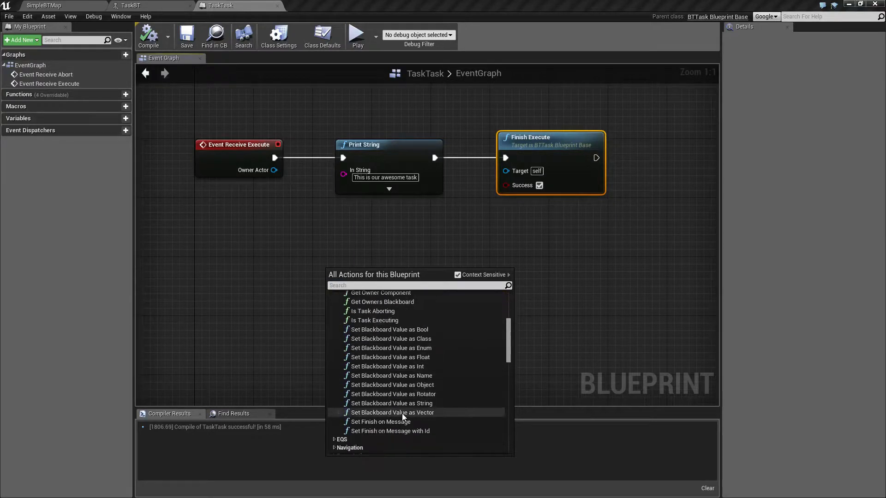
mouse_move(580, 264)
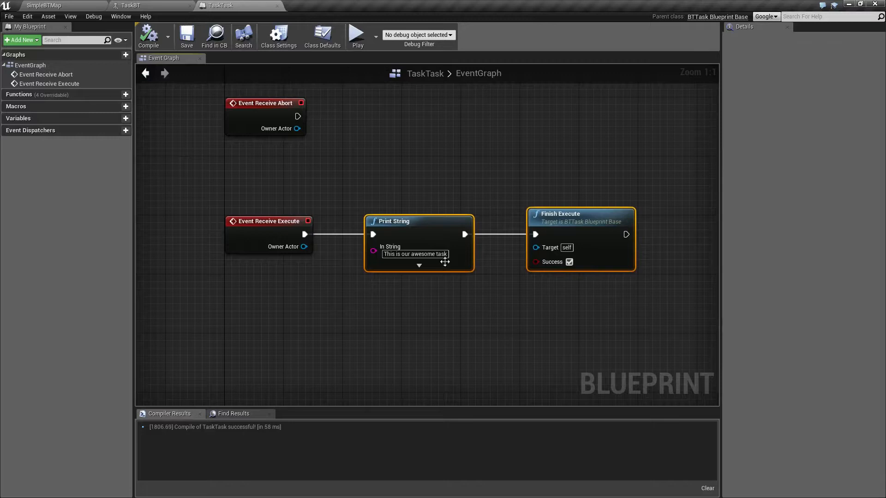
click(356, 180)
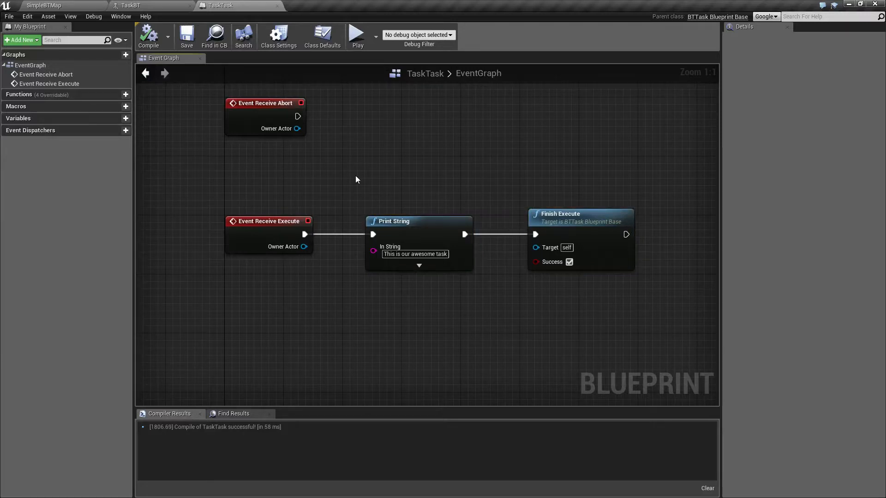
mouse_move(361, 178)
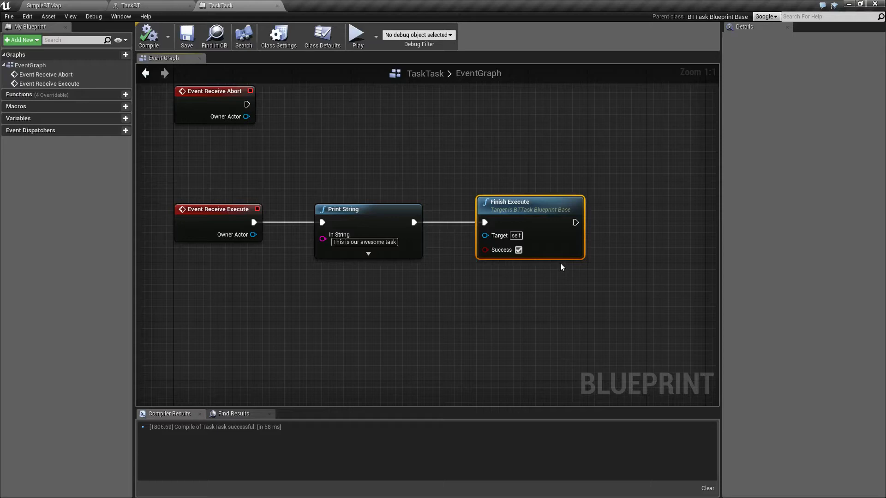
- Select the Print Awesome node in TaskBT to view its Details, then deselect it
click(134, 6)
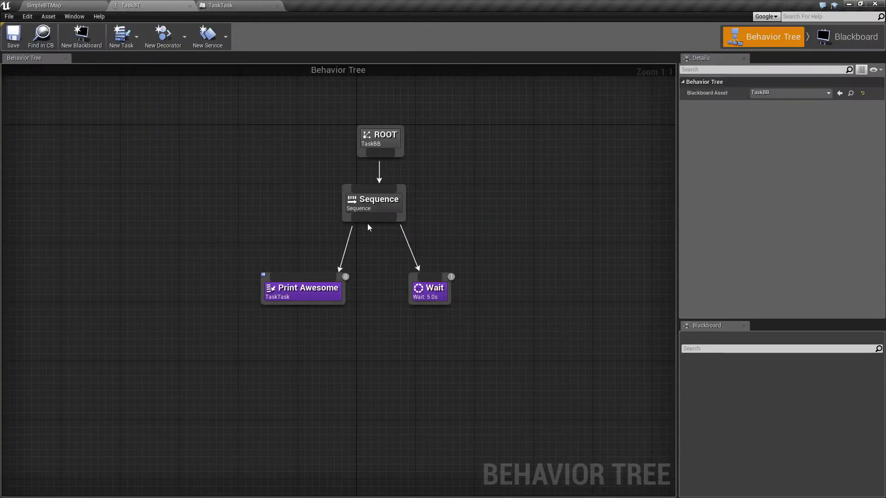
click(303, 288)
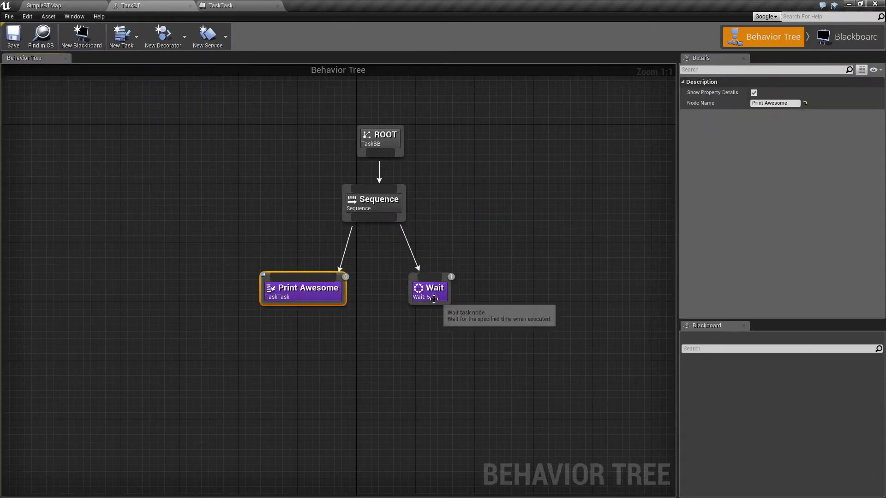
mouse_move(434, 298)
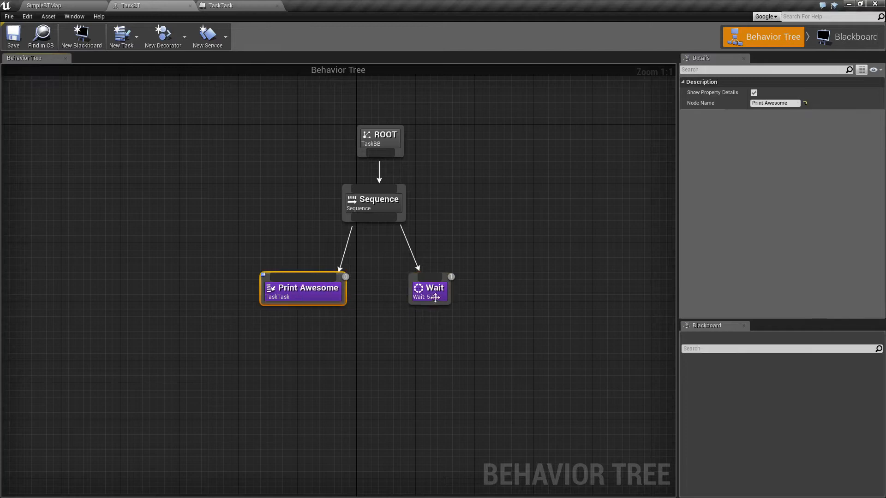
mouse_move(311, 293)
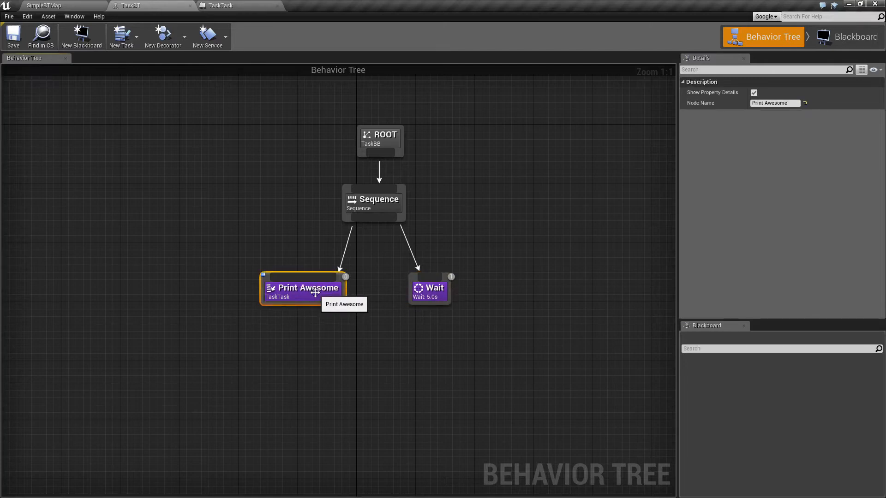
mouse_move(277, 259)
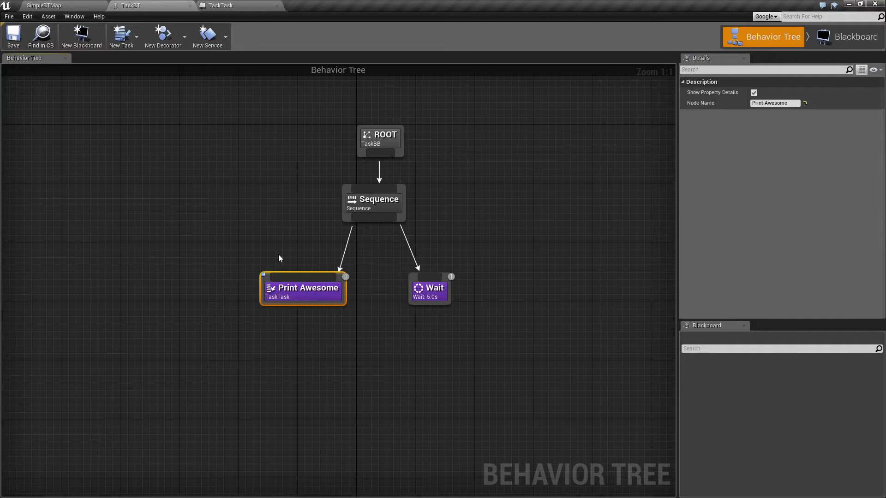
click(388, 329)
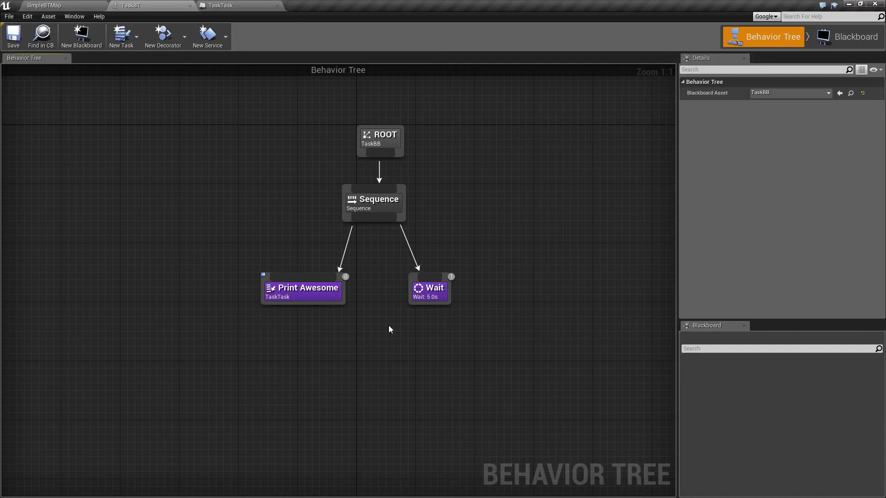
mouse_move(386, 327)
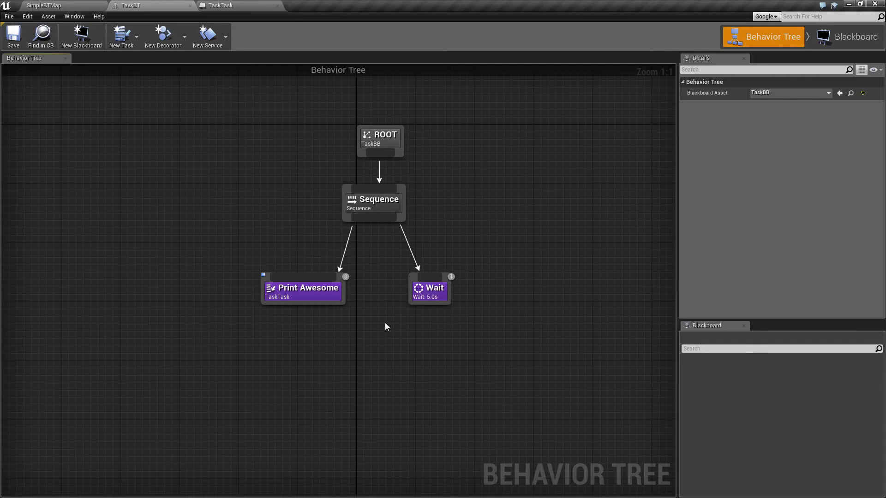